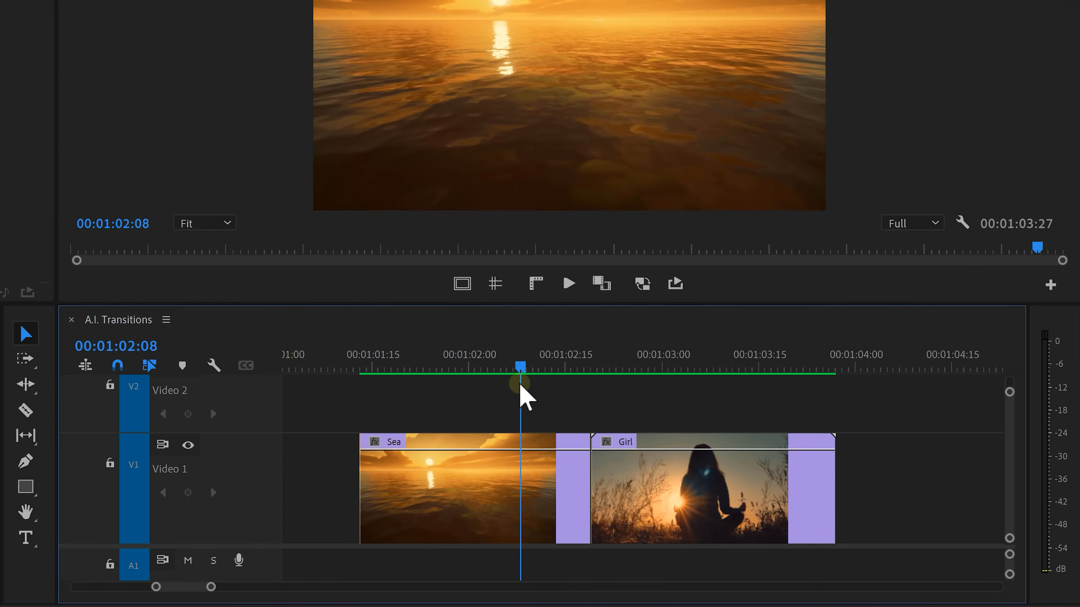
# - Pick the sunset frame in the Sea clip and export it as a PNG still named 'Sea still'
pyautogui.moveTo(520, 367); pyautogui.dragTo(508, 367)
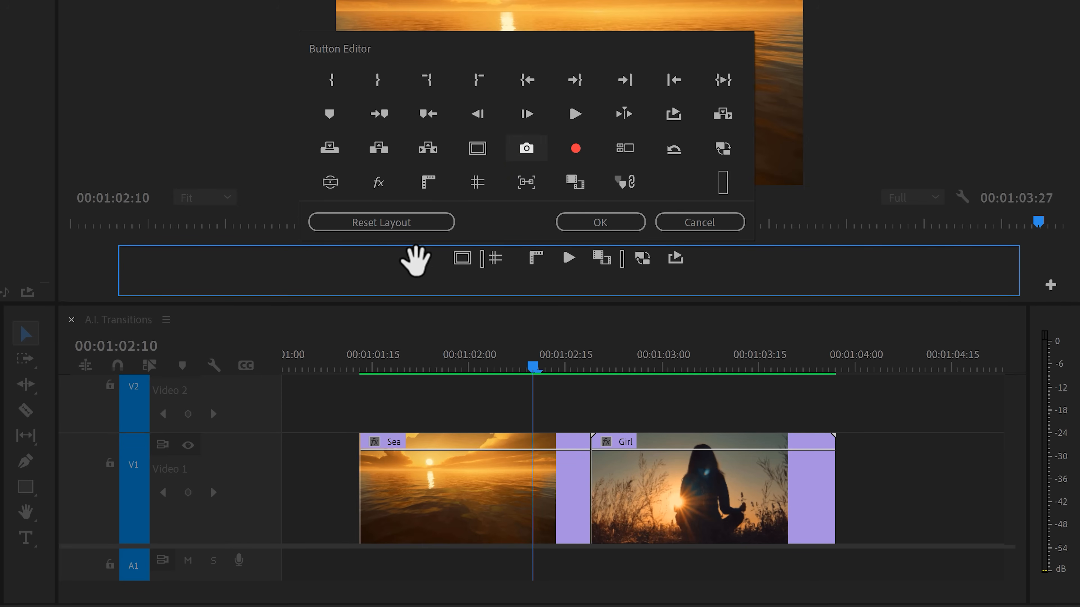
pyautogui.click(599, 222)
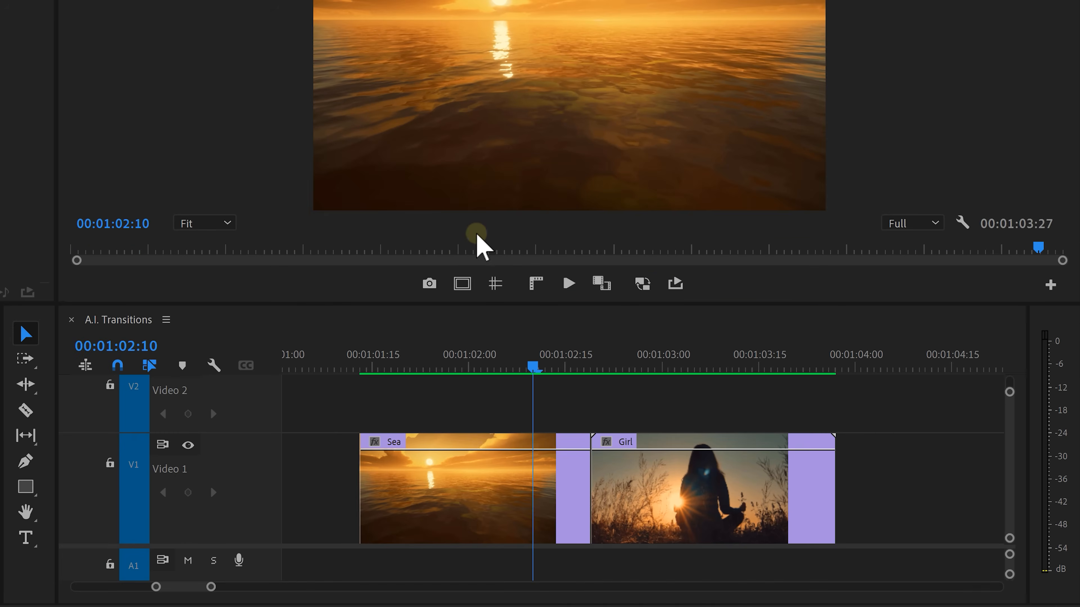
pyautogui.click(429, 283)
pyautogui.write('Sea still')
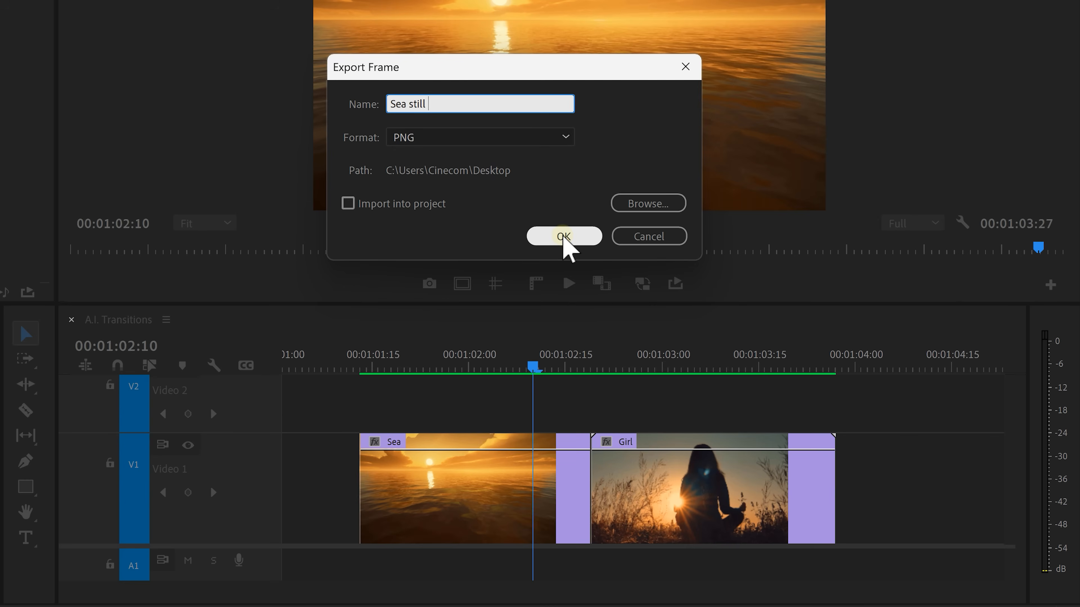
pyautogui.click(564, 236)
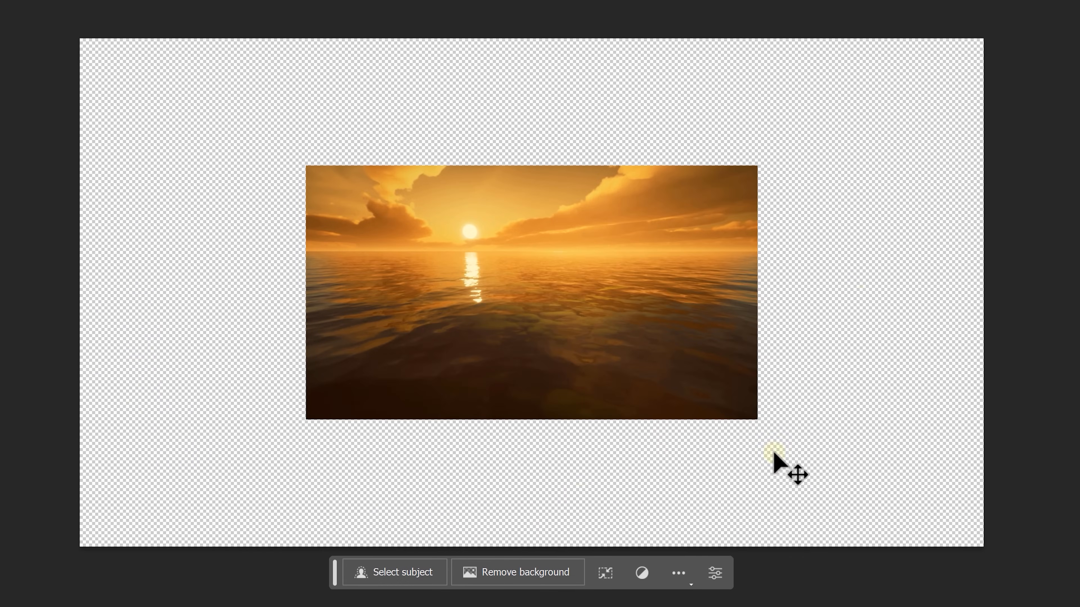
pyautogui.moveTo(377, 149)
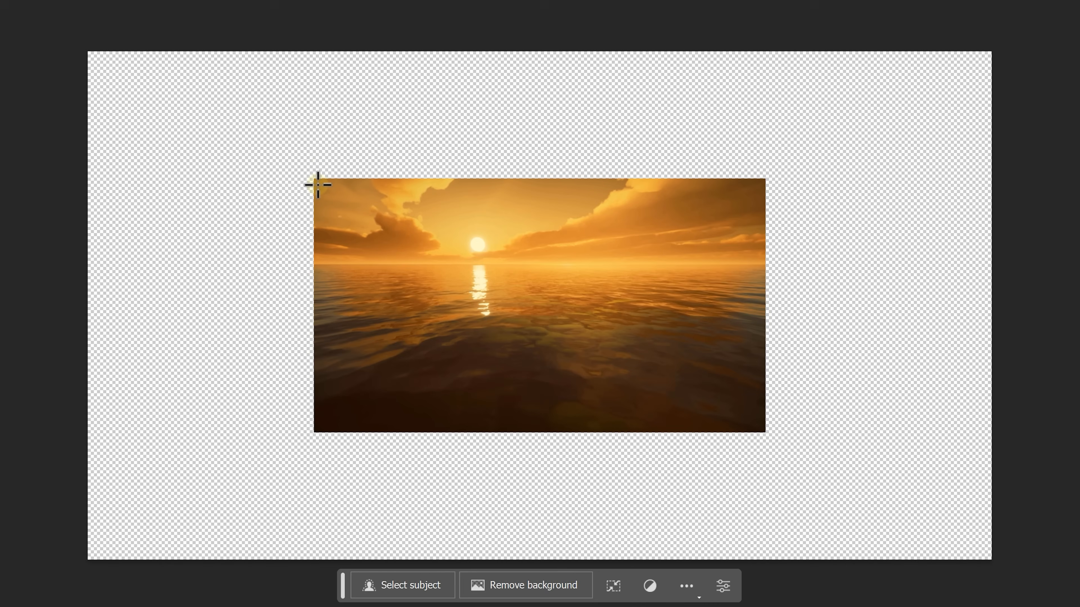
# - Select inside the sea image, invert, and Generative Fill the empty canvas with sky and water, choosing variation 2
pyautogui.moveTo(316, 184); pyautogui.dragTo(751, 415)
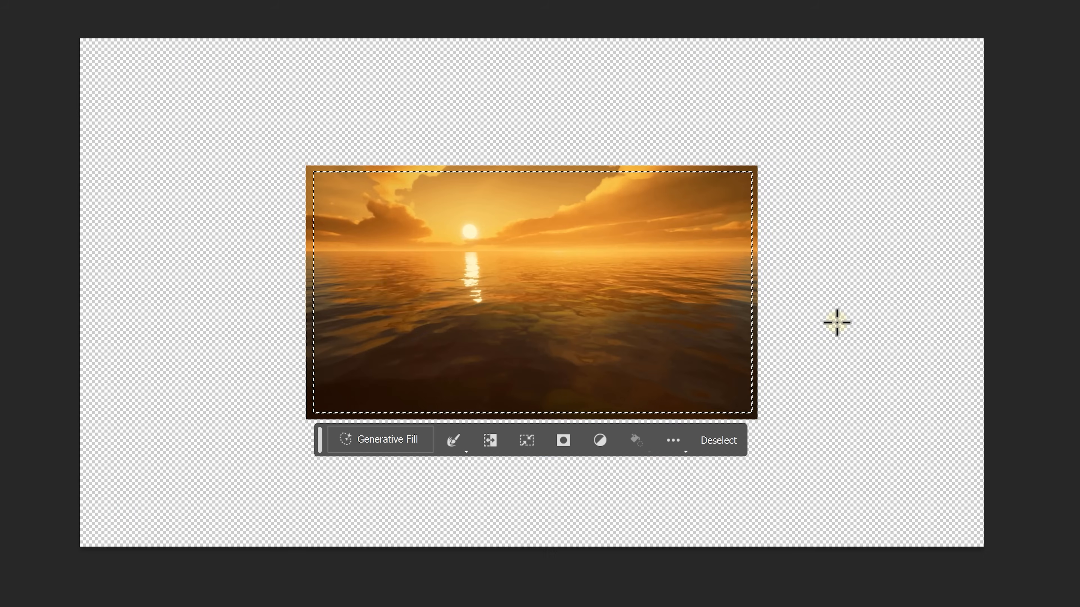
pyautogui.press('ctrl+shift+i')
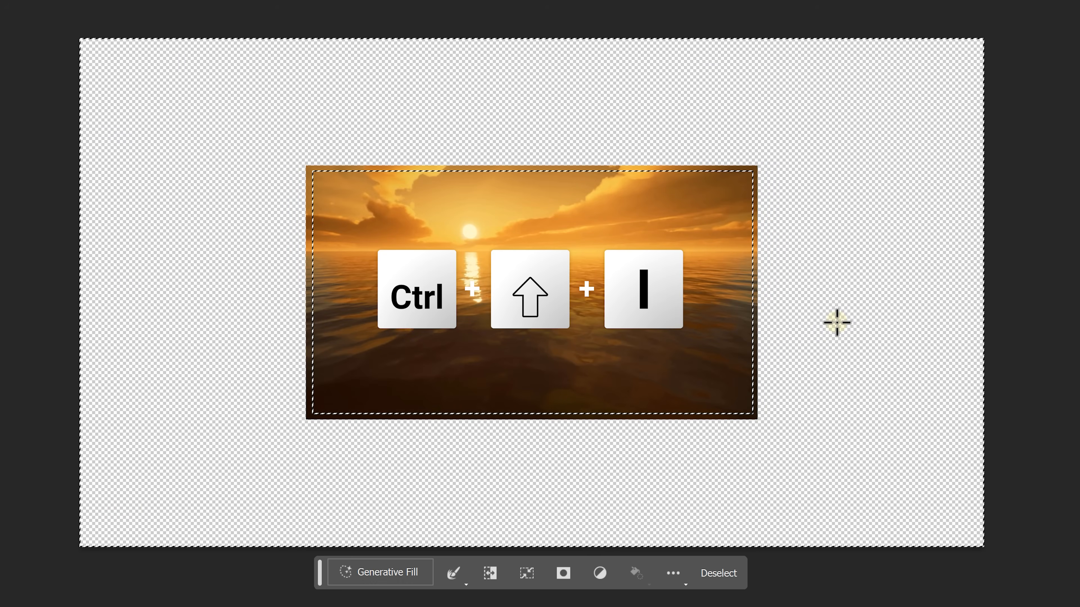
pyautogui.moveTo(634, 479)
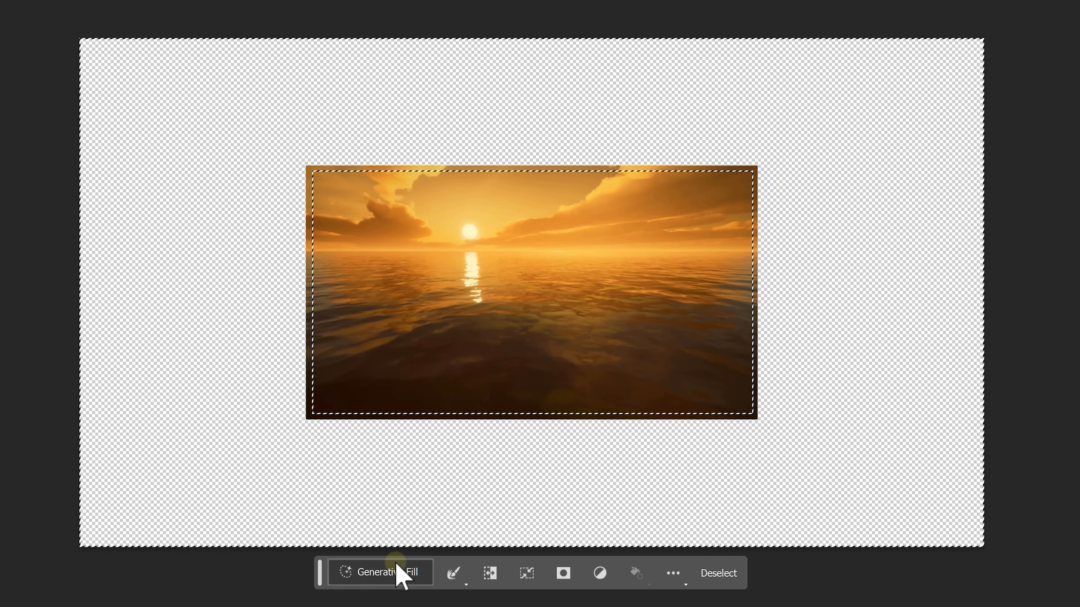
pyautogui.click(380, 572)
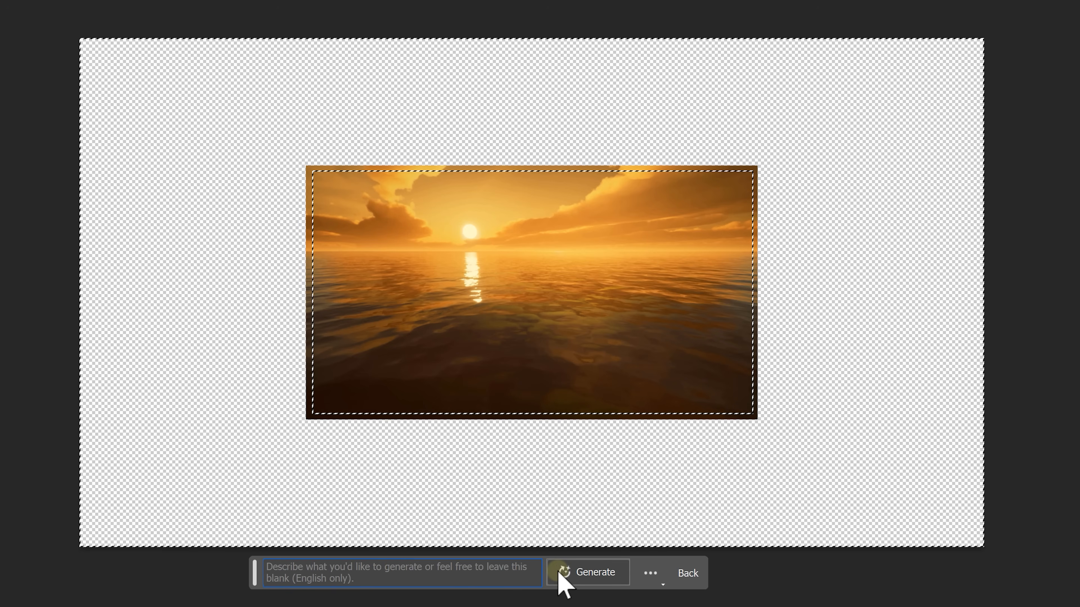
pyautogui.click(595, 572)
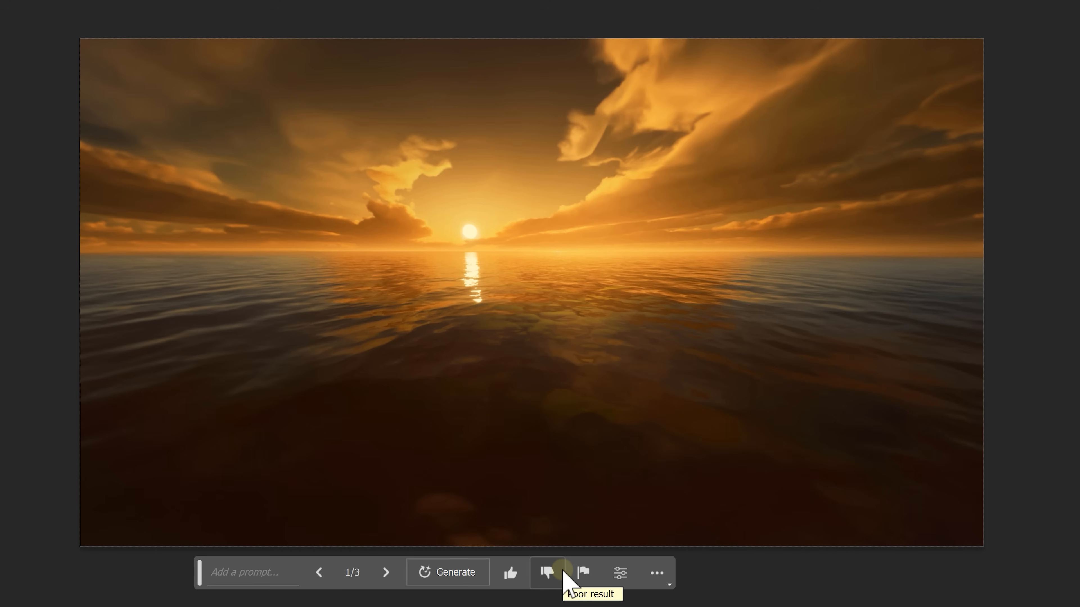
pyautogui.moveTo(405, 594)
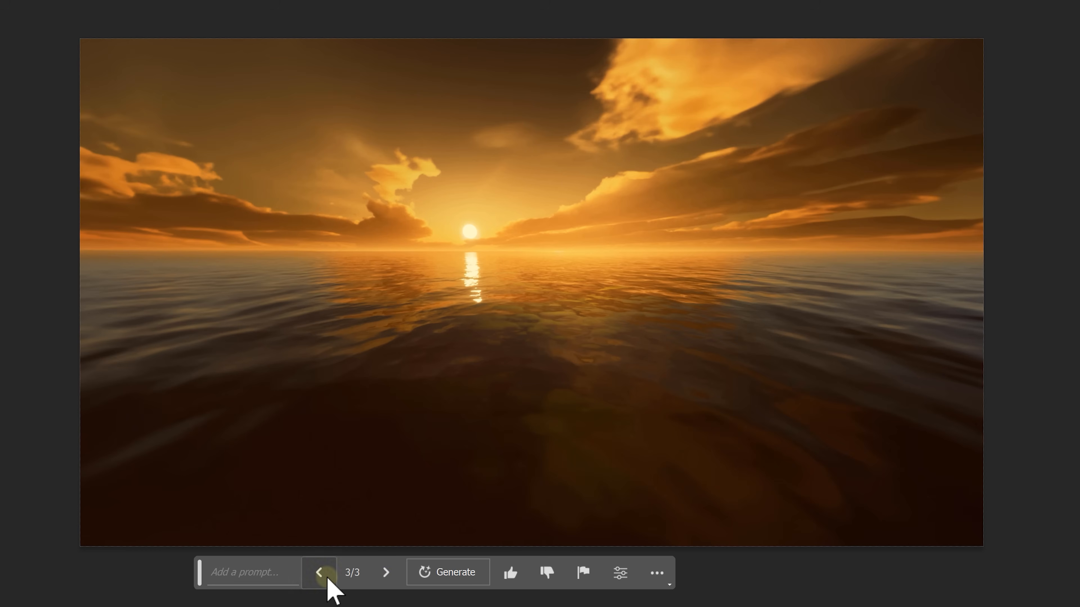
pyautogui.click(319, 573)
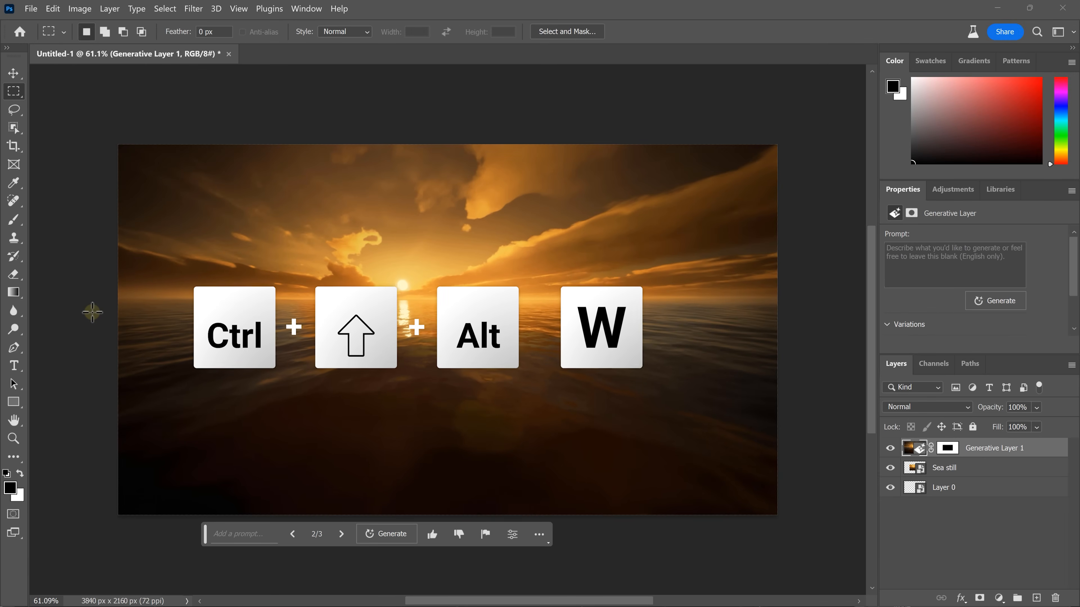
# - Export the expanded sunset image as a 3840×2160 JPG via Export As
pyautogui.press('ctrl+shift+alt+w')
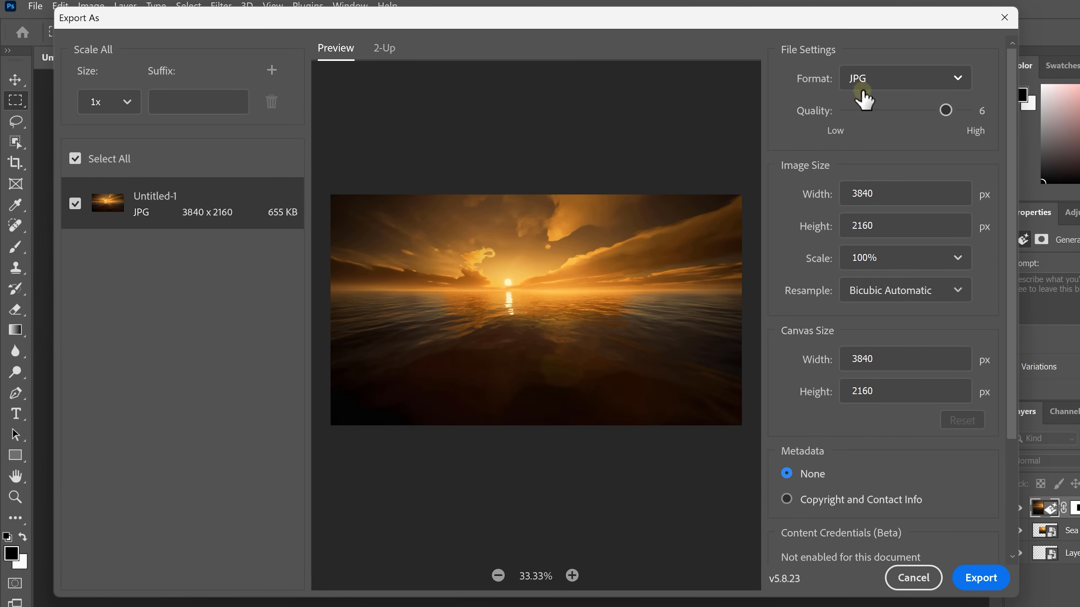
pyautogui.scroll(-3)
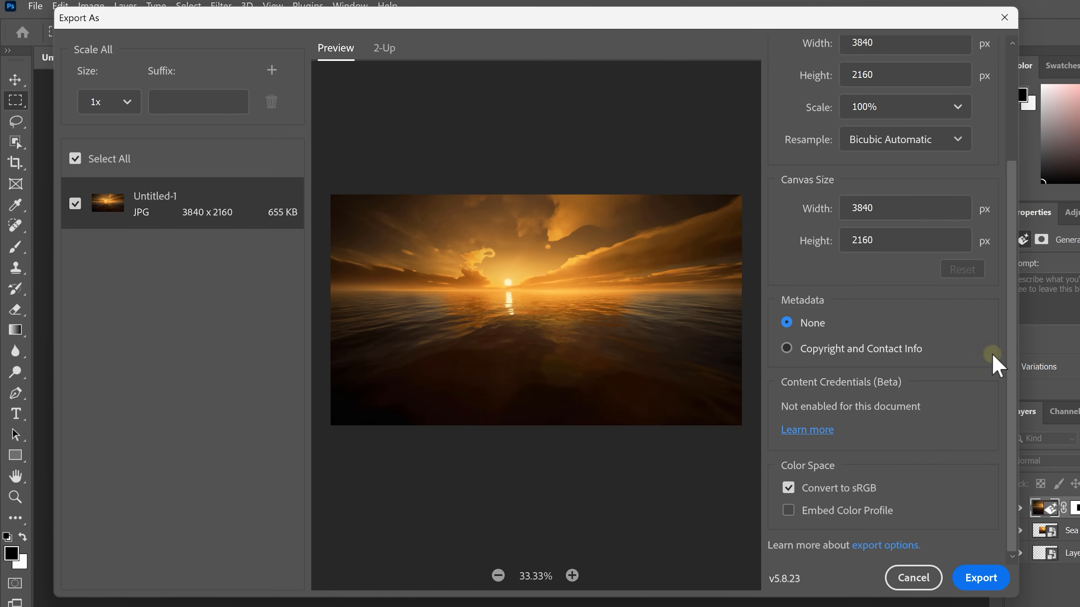
pyautogui.moveTo(846, 524)
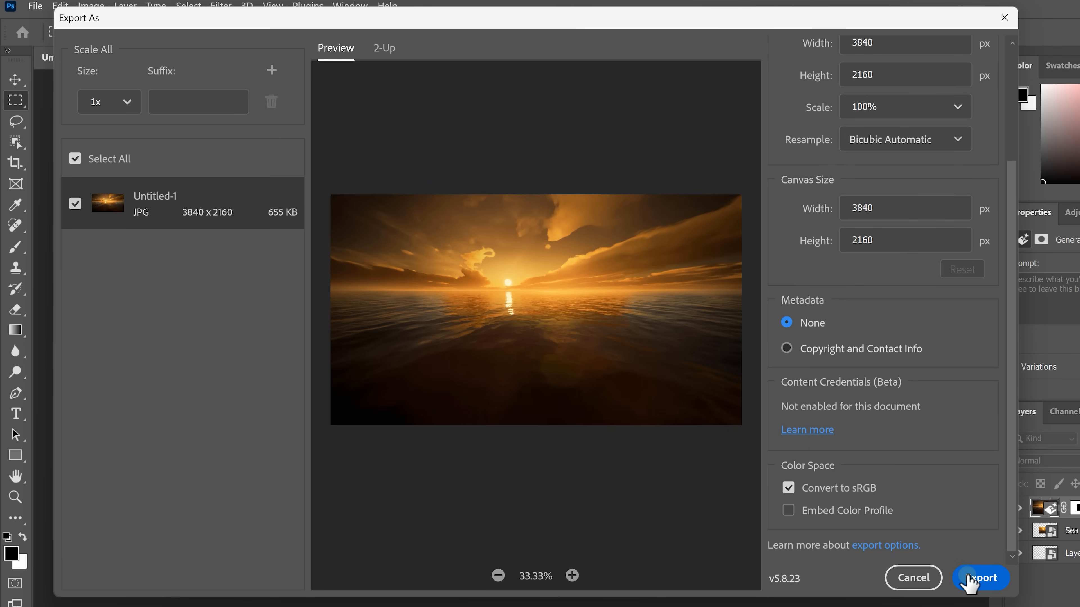
pyautogui.click(981, 578)
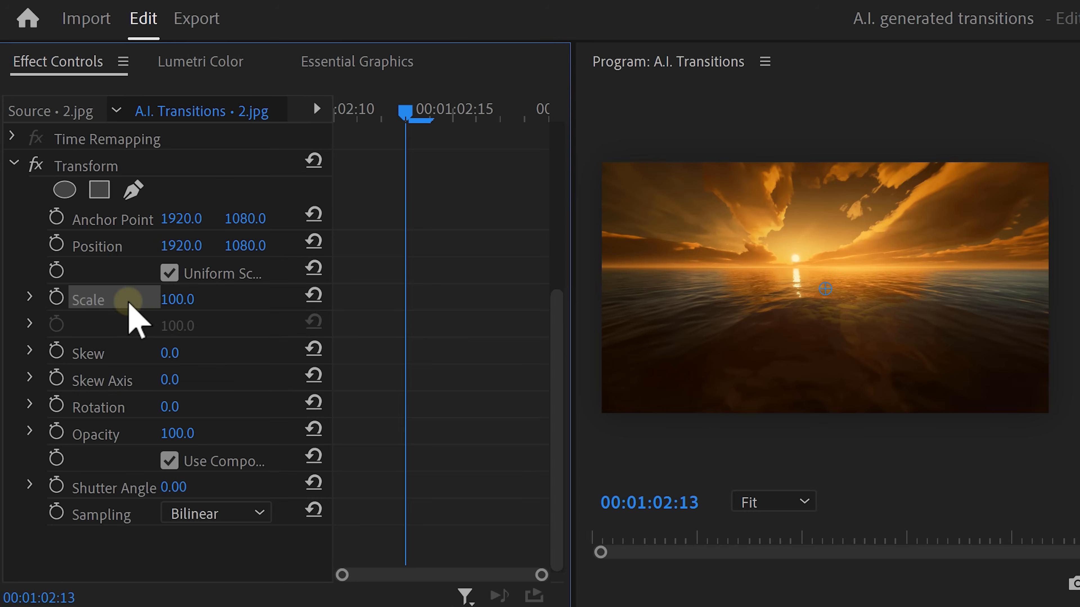
# - Keyframe the still's Transform Scale to settle at 100 and ease its velocity curve
pyautogui.write('20')
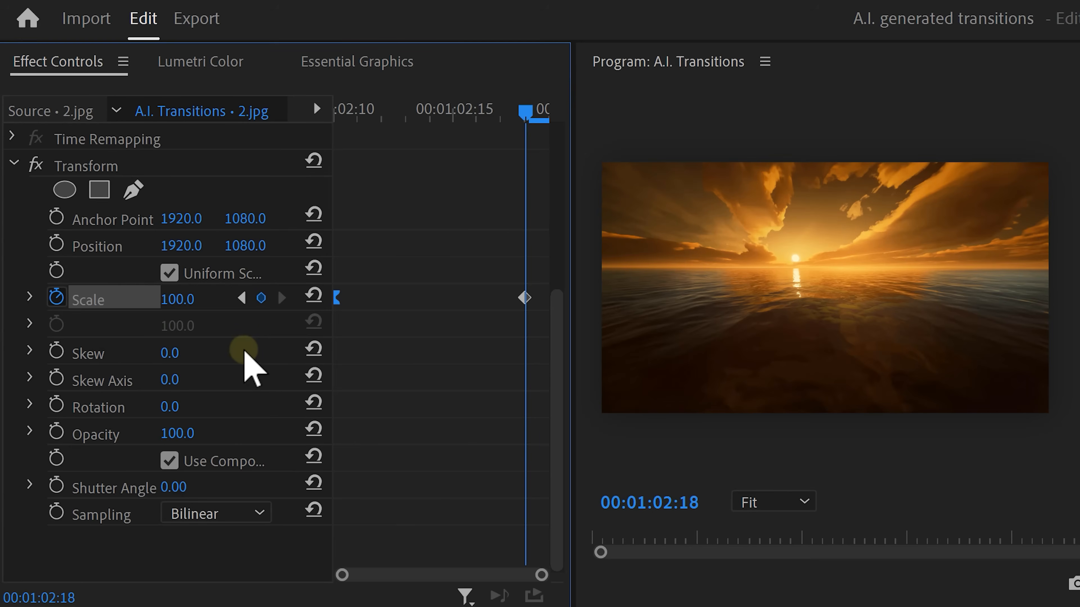
pyautogui.click(30, 297)
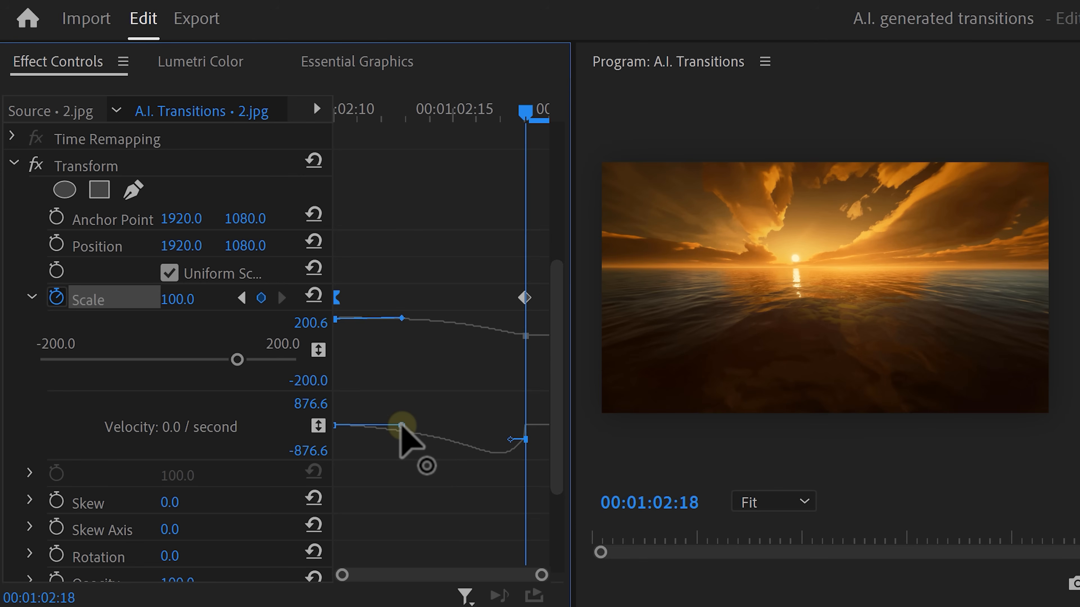
pyautogui.scroll(-3)
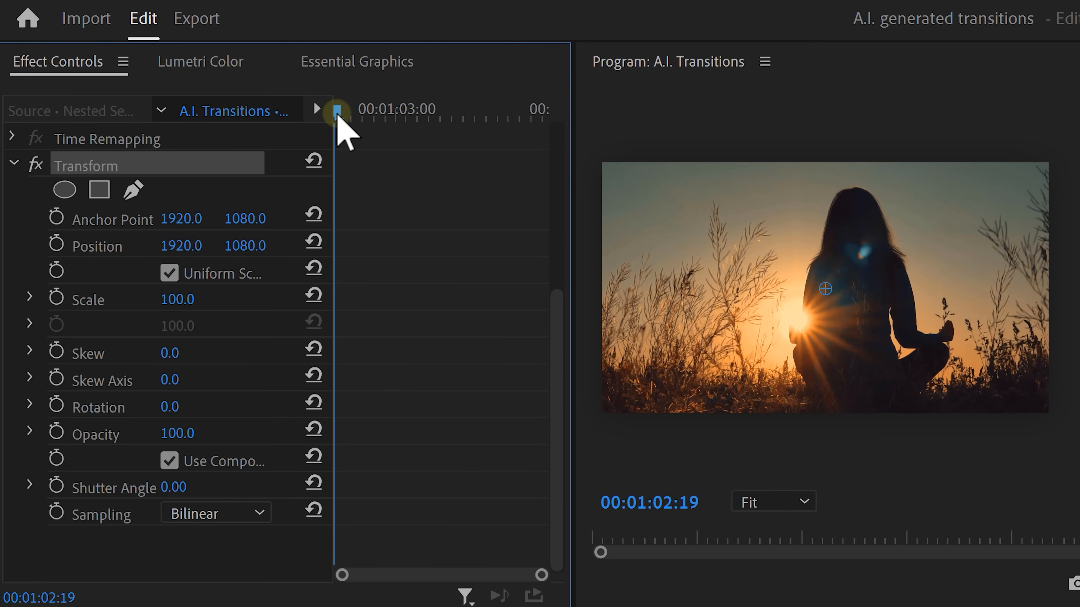
# - Add a Transform Scale keyframe holding 100 on the nested Girl clip at 00:01:02:28
pyautogui.write('30')
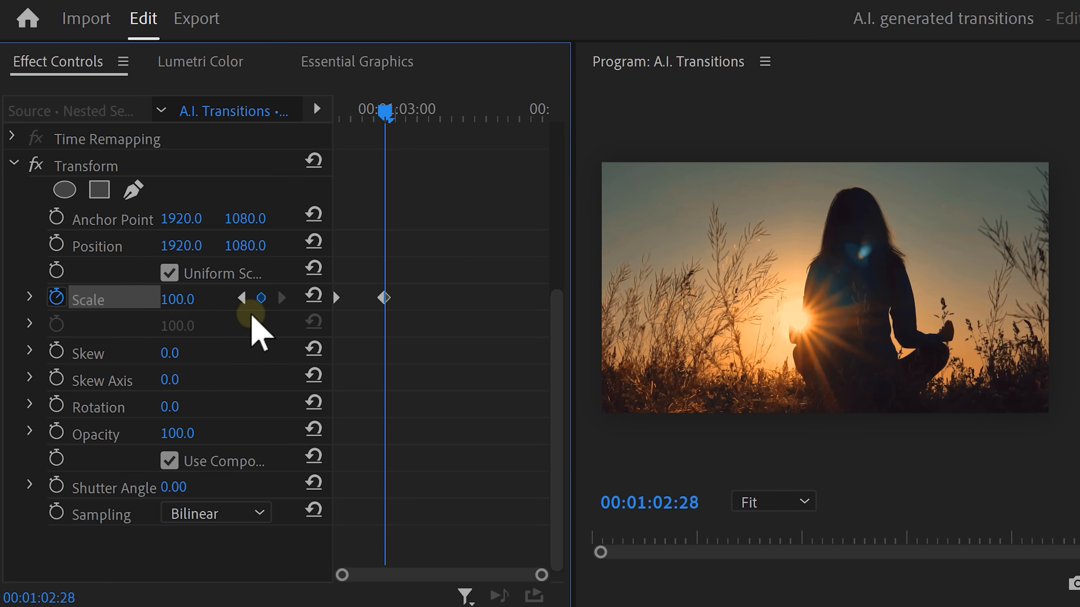
pyautogui.click(28, 297)
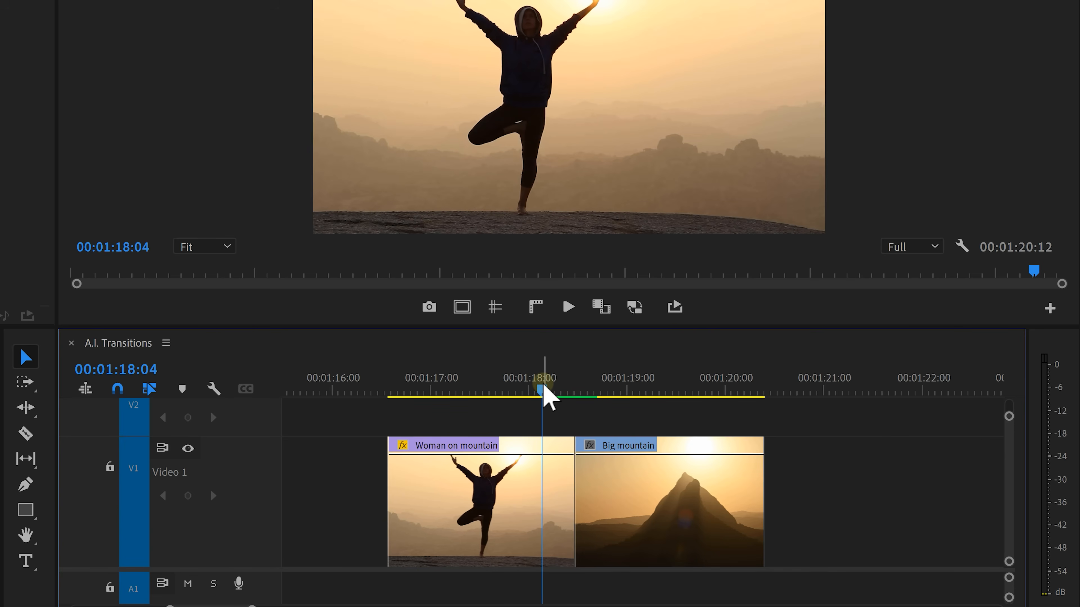
# - Jump to the mountain cut and export the last woman-on-mountain frame as a still
pyautogui.click(428, 307)
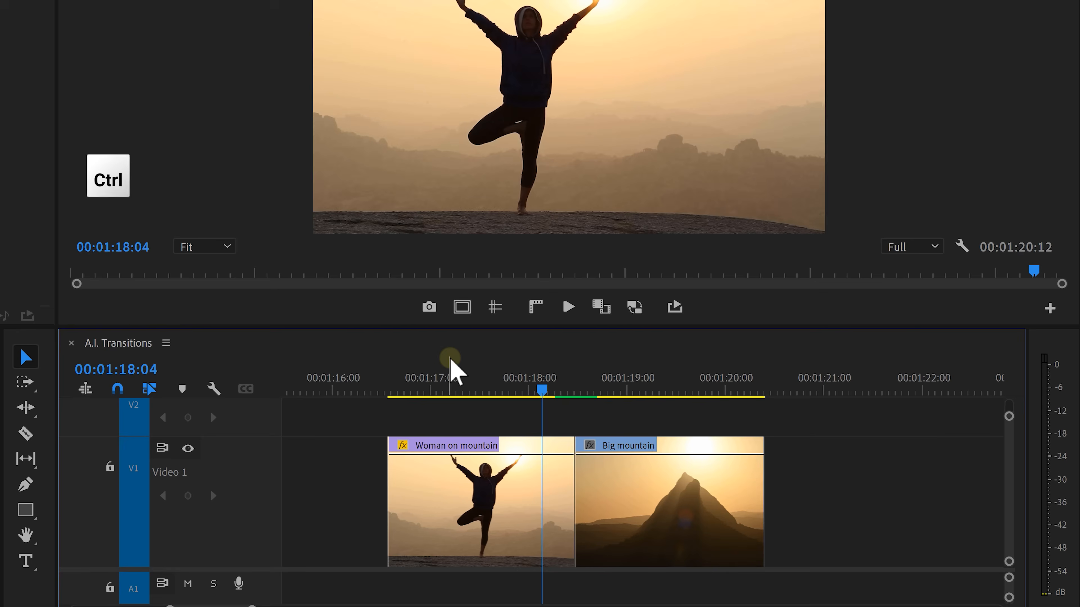
pyautogui.press('ctrl+shift+e')
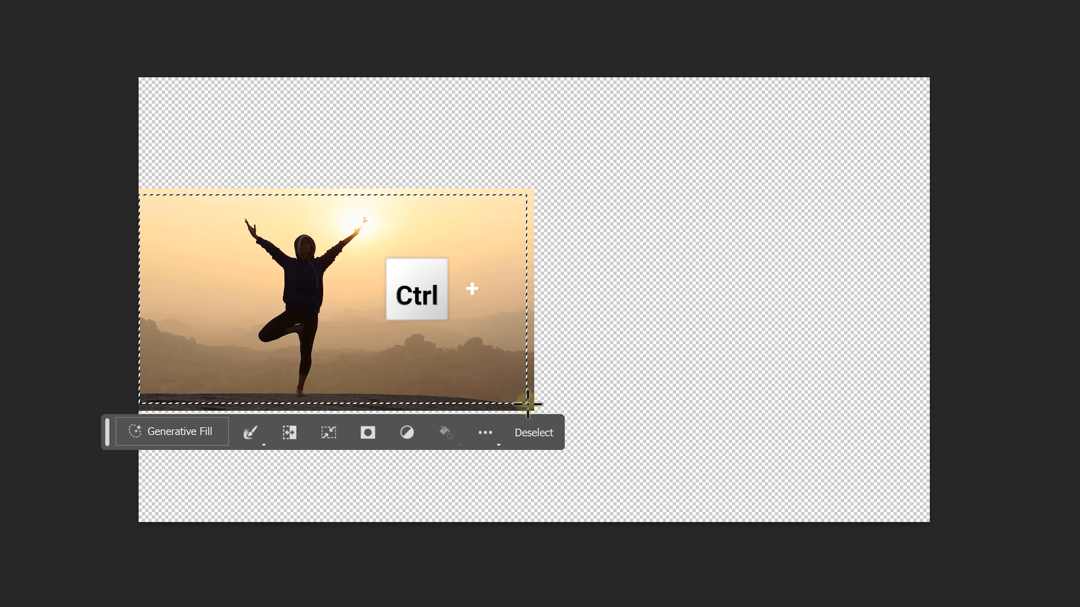
# - Invert the selection to the empty canvas and generate scenery around the woman photo
pyautogui.press('ctrl+shift+i')
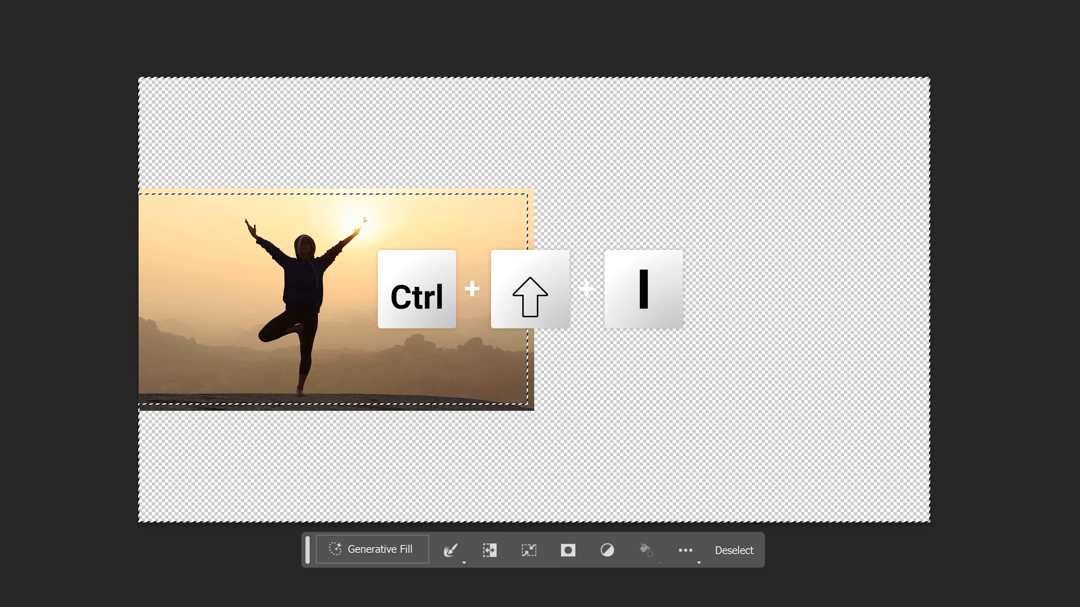
pyautogui.click(371, 549)
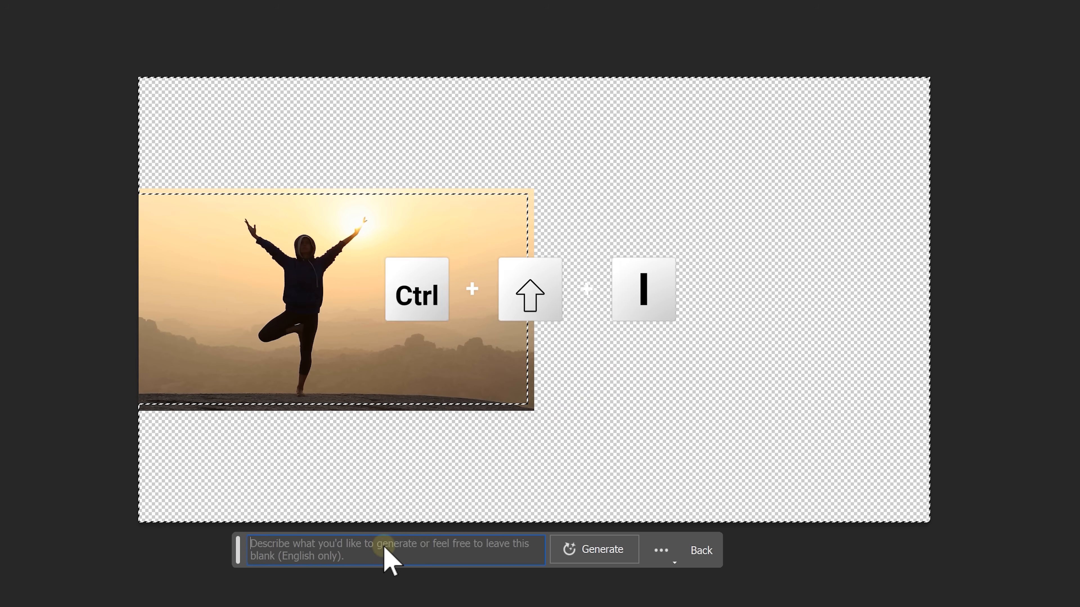
pyautogui.click(594, 549)
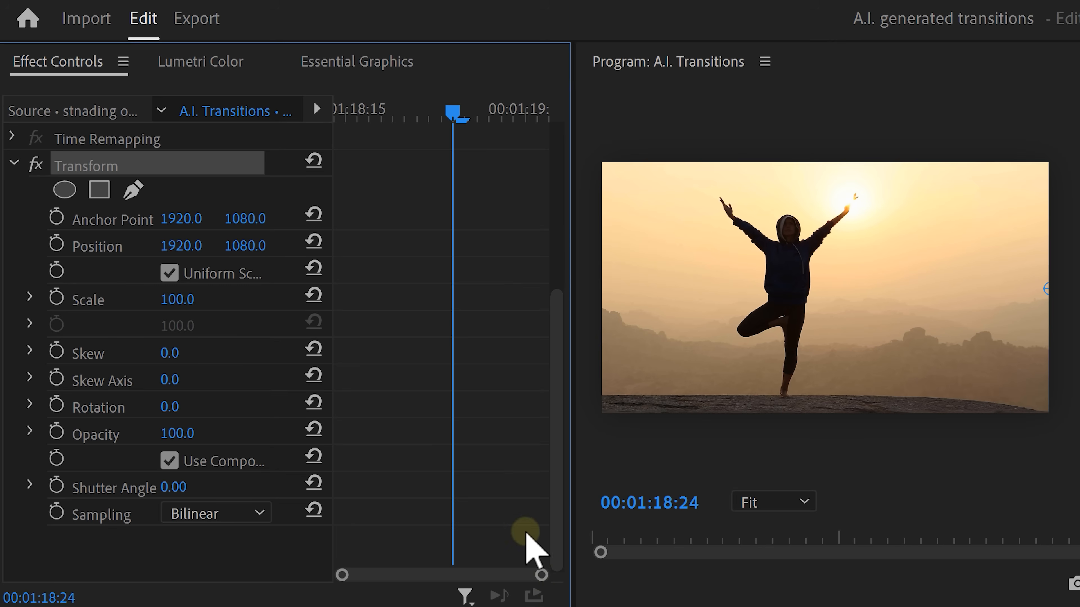
# - Keyframe Position at the woman clip's end and ease the slide into an accelerating push
pyautogui.click(343, 111)
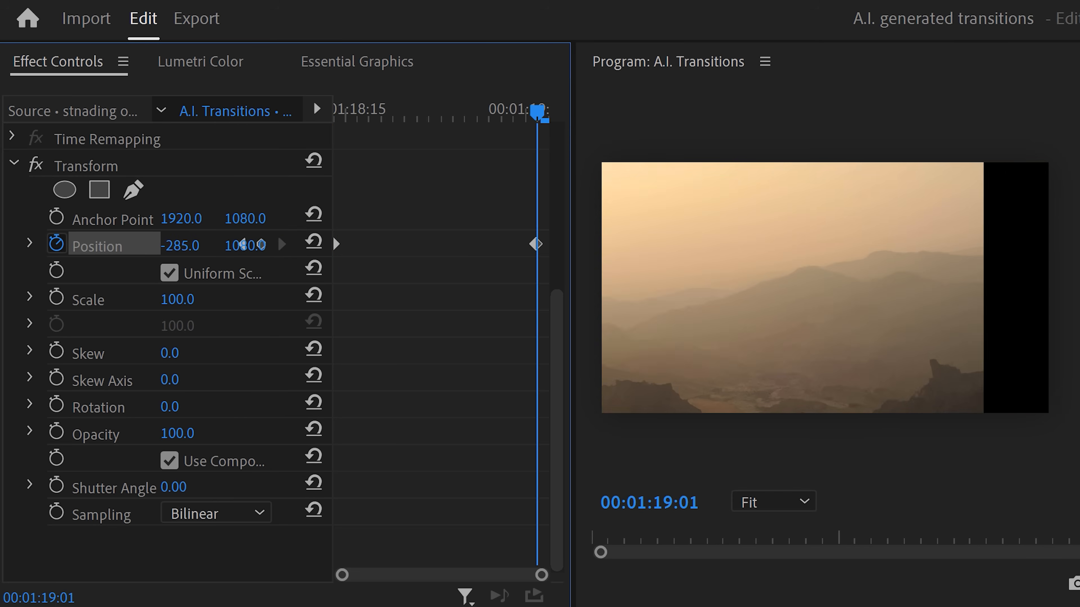
pyautogui.click(28, 245)
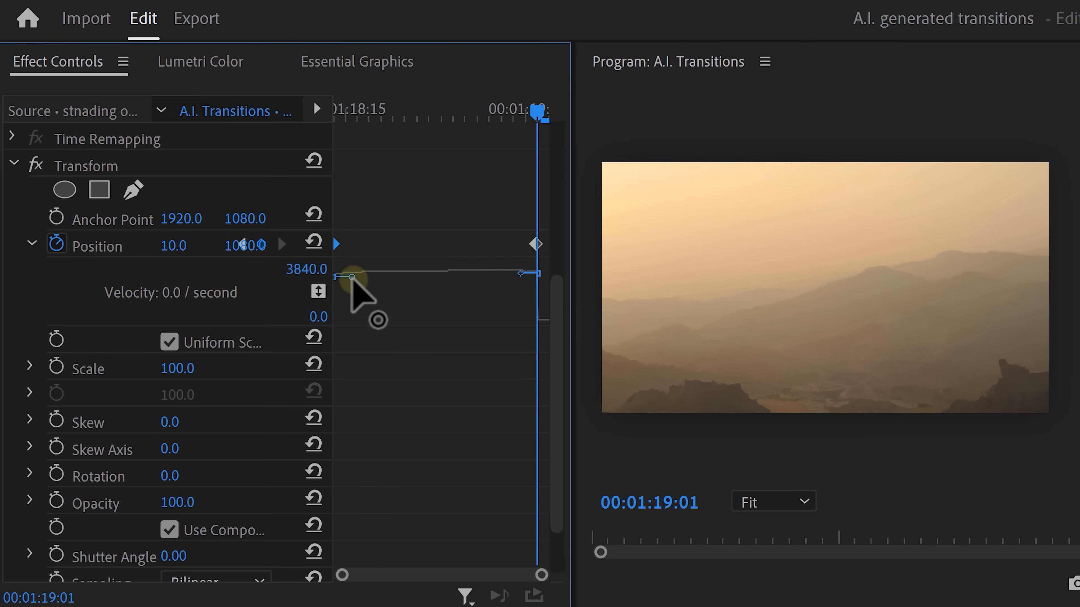
pyautogui.moveTo(365, 274); pyautogui.dragTo(399, 324)
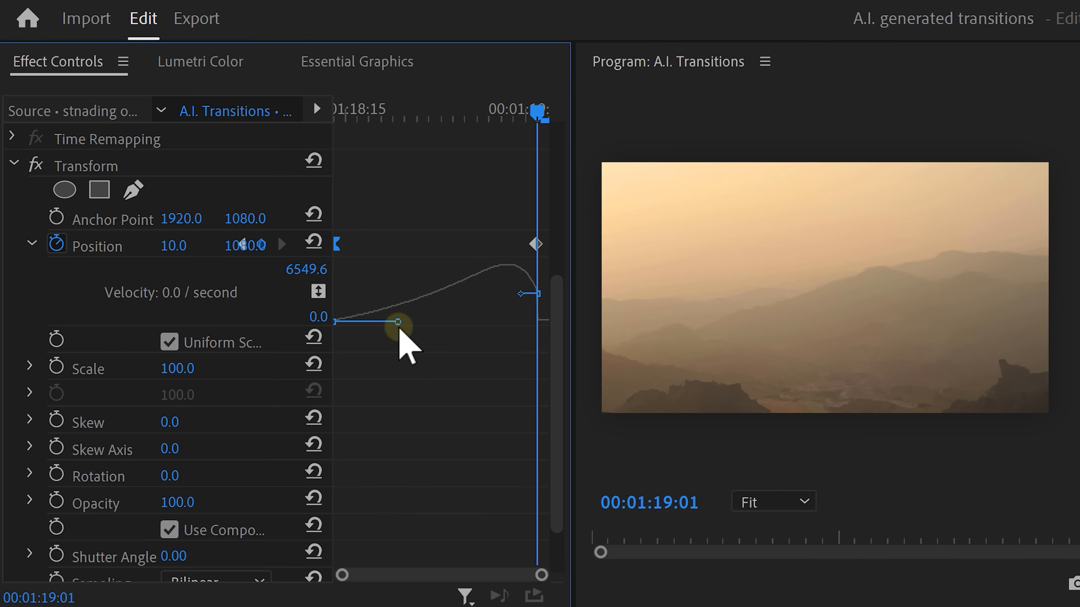
pyautogui.click(198, 556)
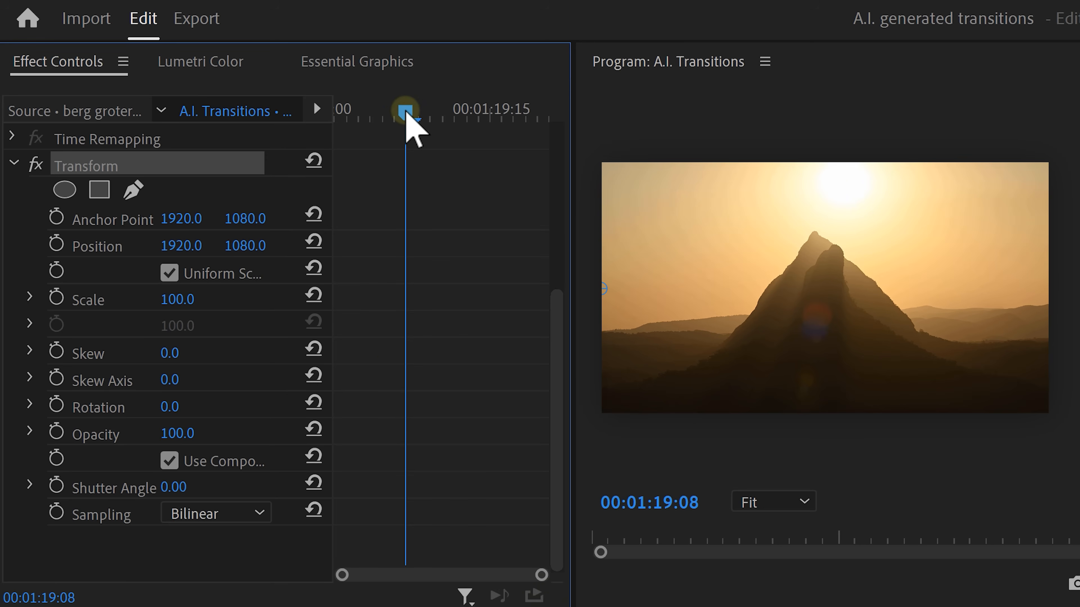
# - Keyframe the big-mountain clip's Position to slide in from 3835 on the right
pyautogui.moveTo(405, 111); pyautogui.dragTo(537, 112)
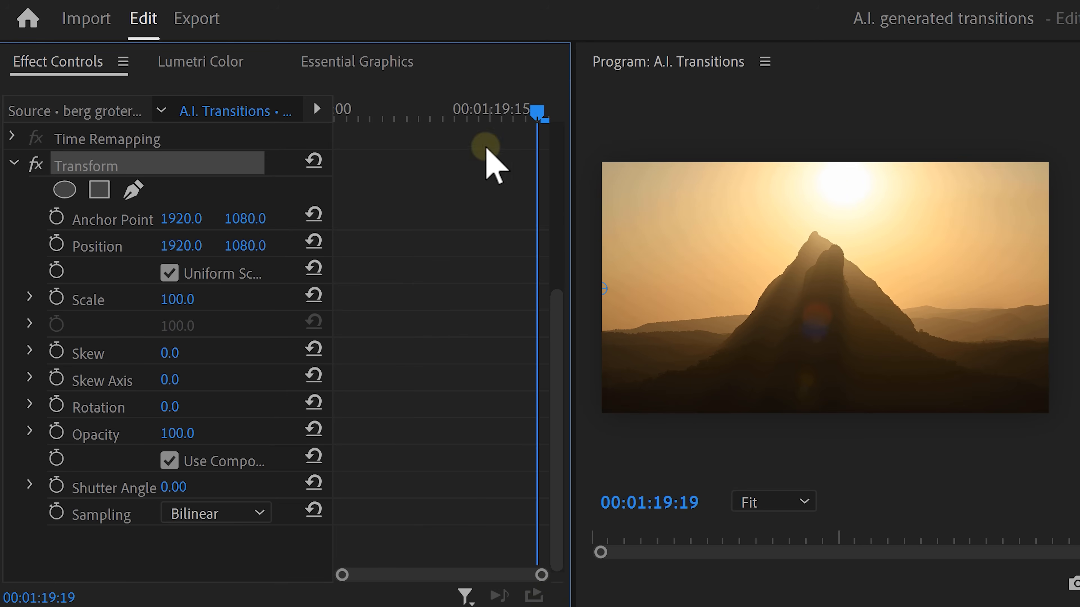
pyautogui.click(58, 245)
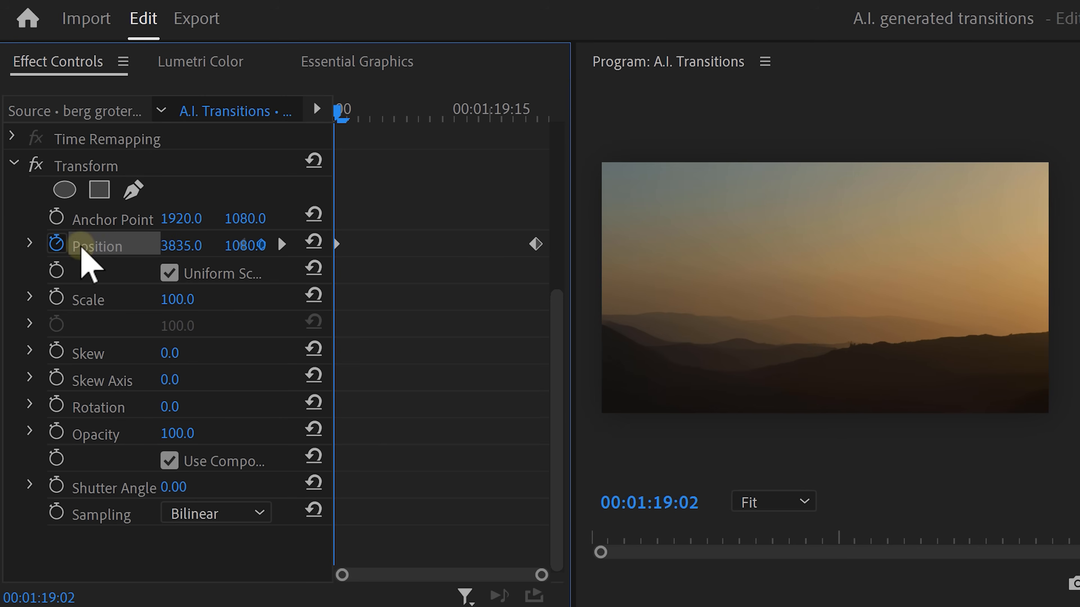
pyautogui.click(30, 243)
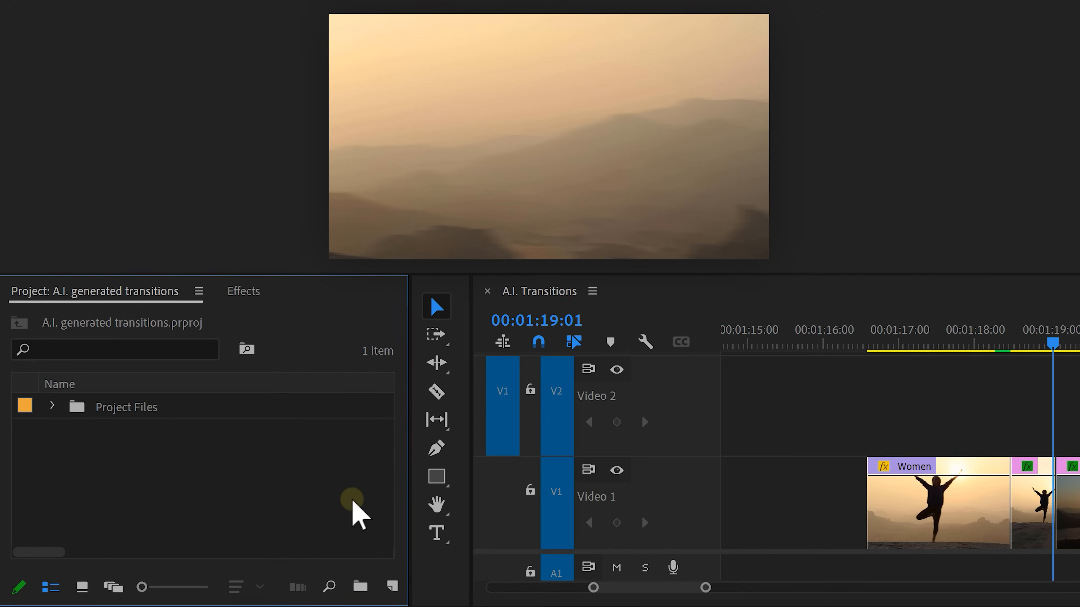
# - Create a new Adjustment Layer from the Project panel's New Item menu
pyautogui.click(392, 586)
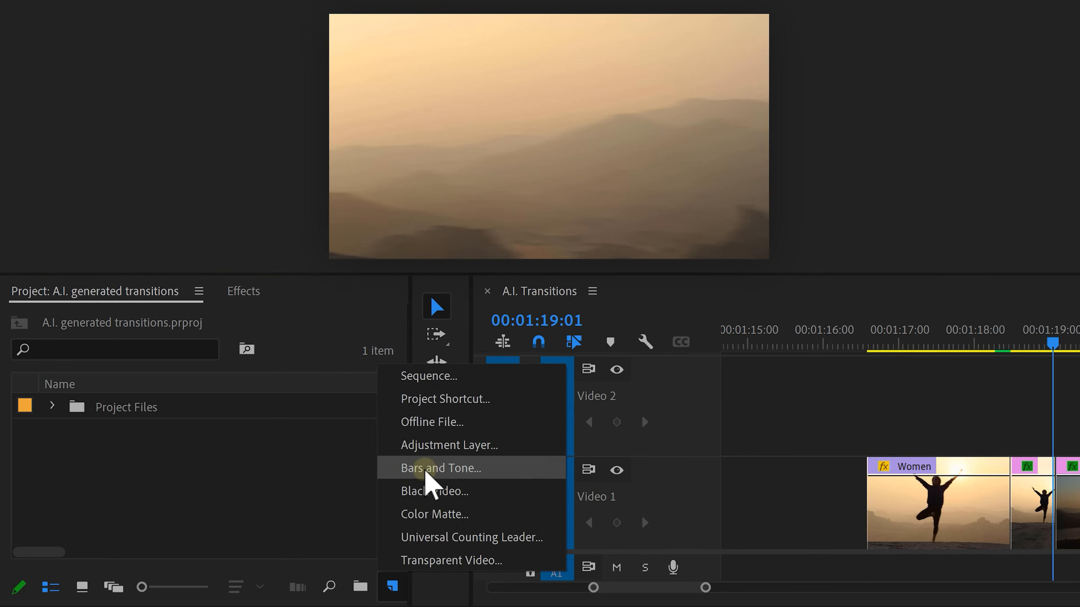
pyautogui.click(448, 445)
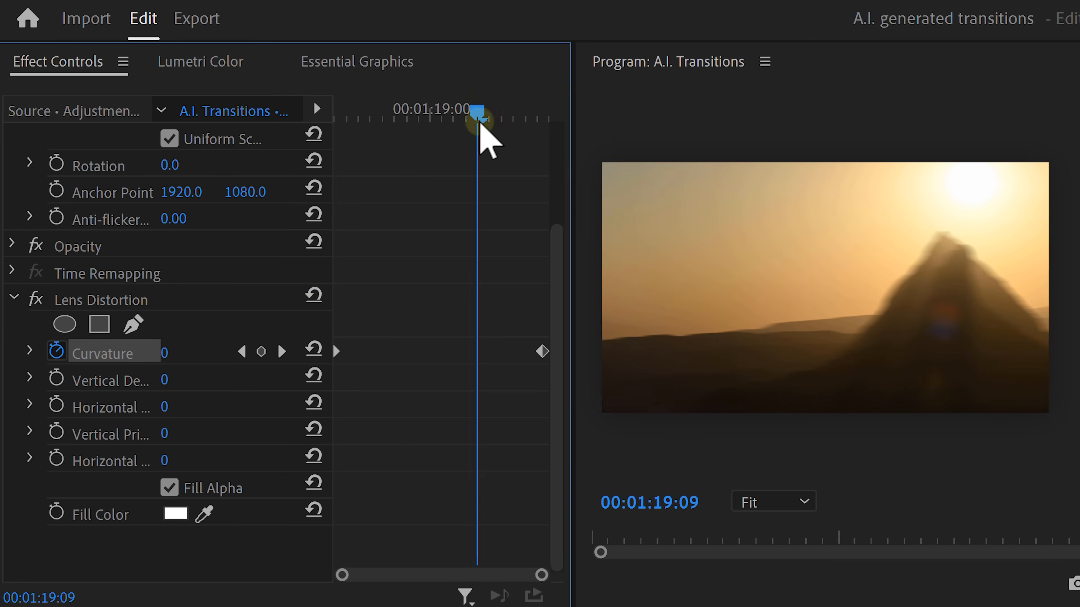
# - Scrub the playhead back through the transition to preview the keyframed Lens Distortion curvature
pyautogui.moveTo(478, 111); pyautogui.dragTo(444, 110)
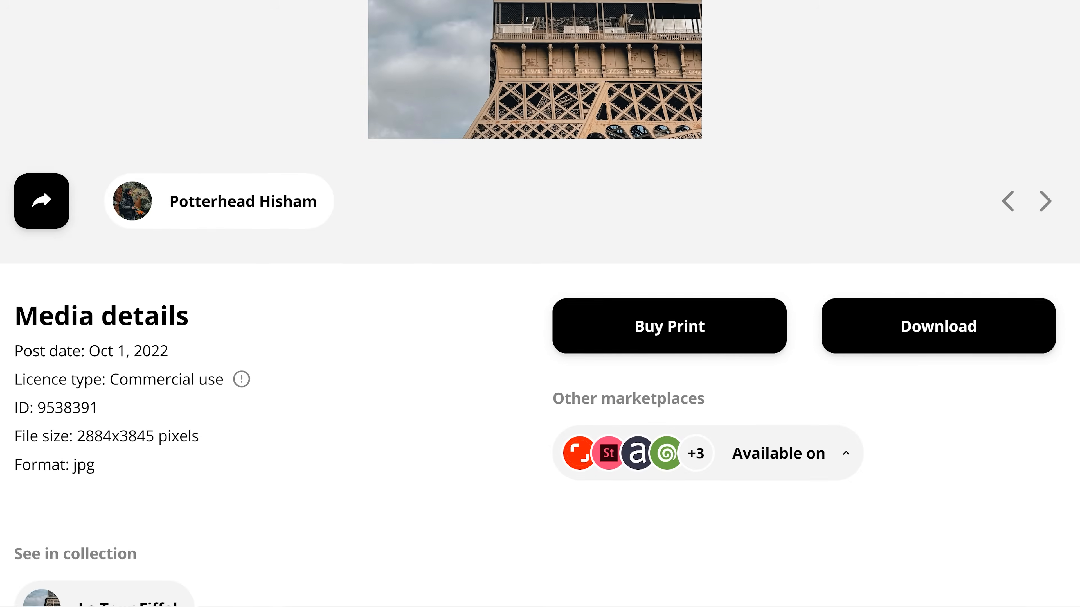
# - Upload the image from the computer and caption it 'Ai generated town, rainy, night, neon'
pyautogui.scroll(-3)
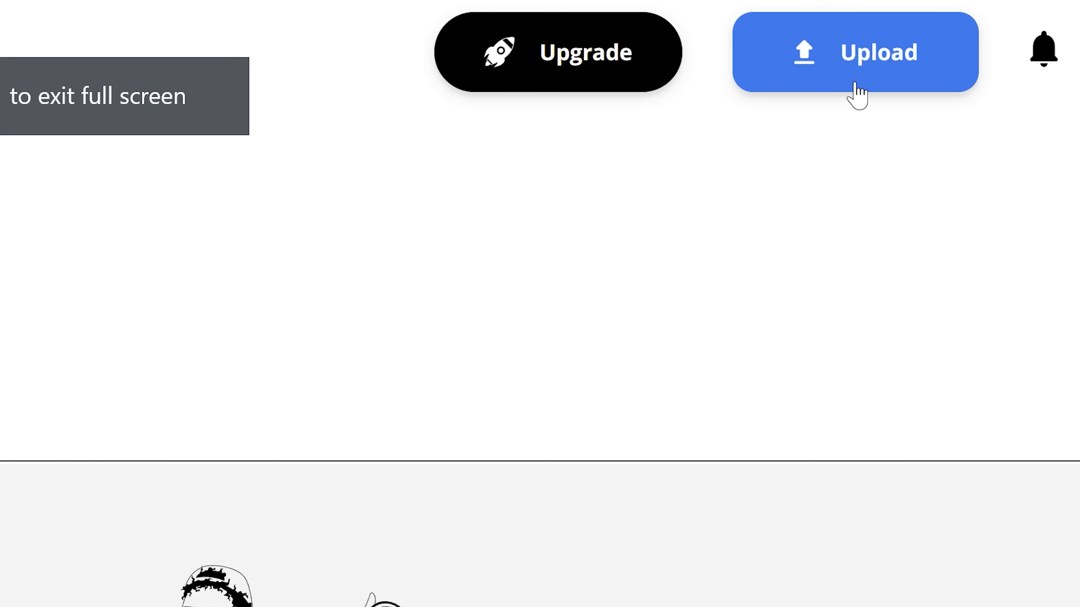
pyautogui.click(855, 52)
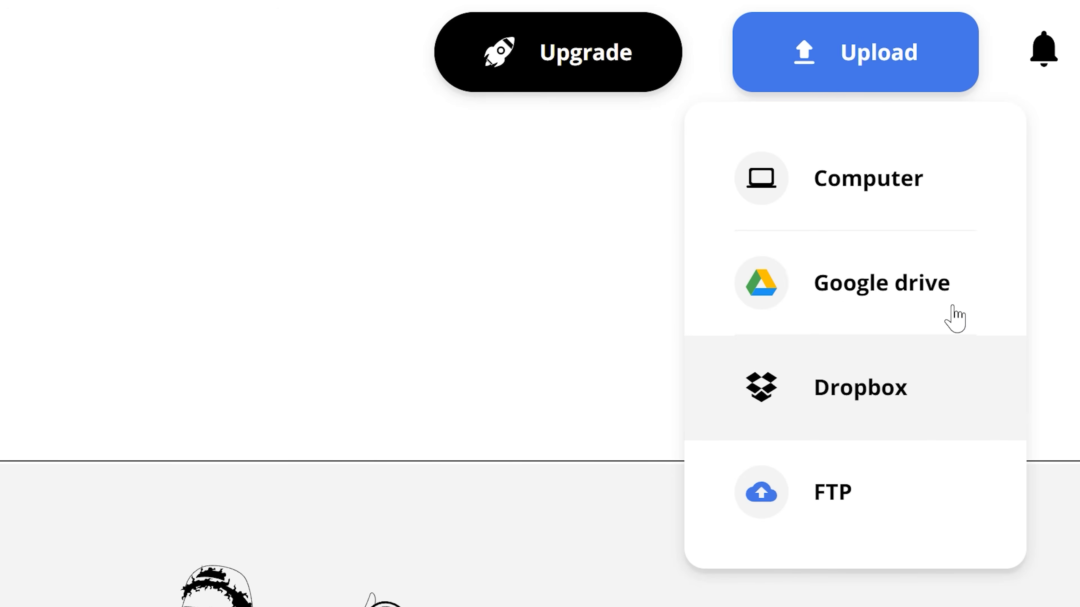
pyautogui.click(867, 178)
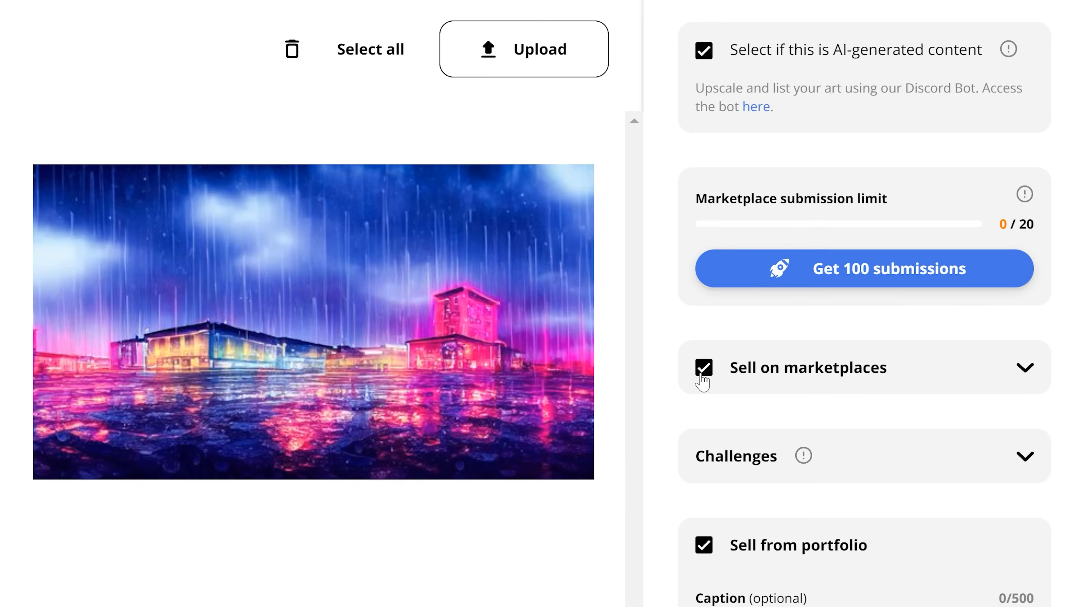
pyautogui.scroll(-3)
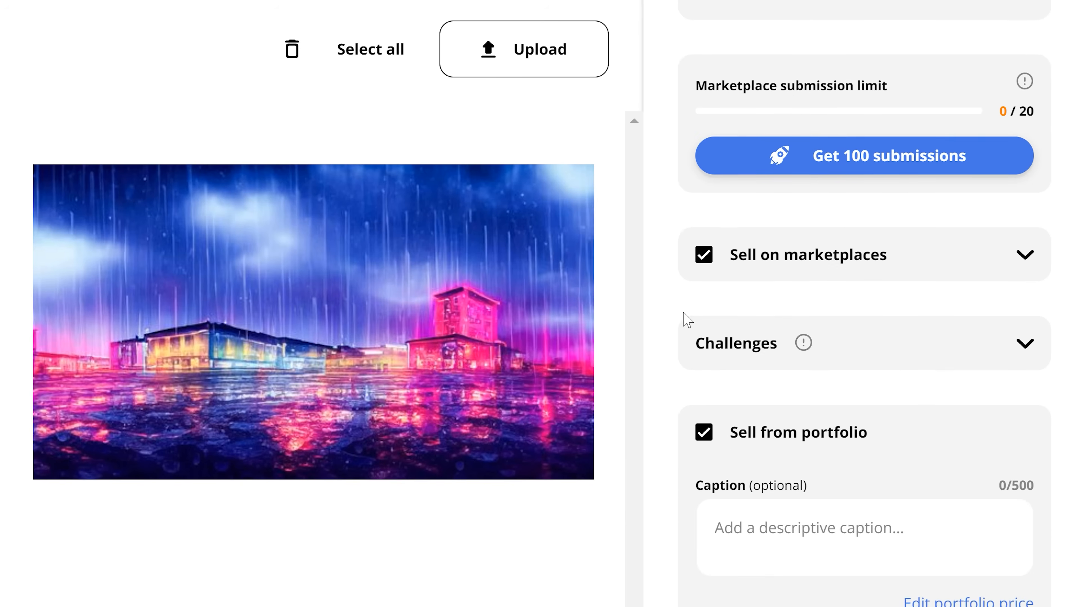
pyautogui.write('Ai generated town, rainy, night, neon')
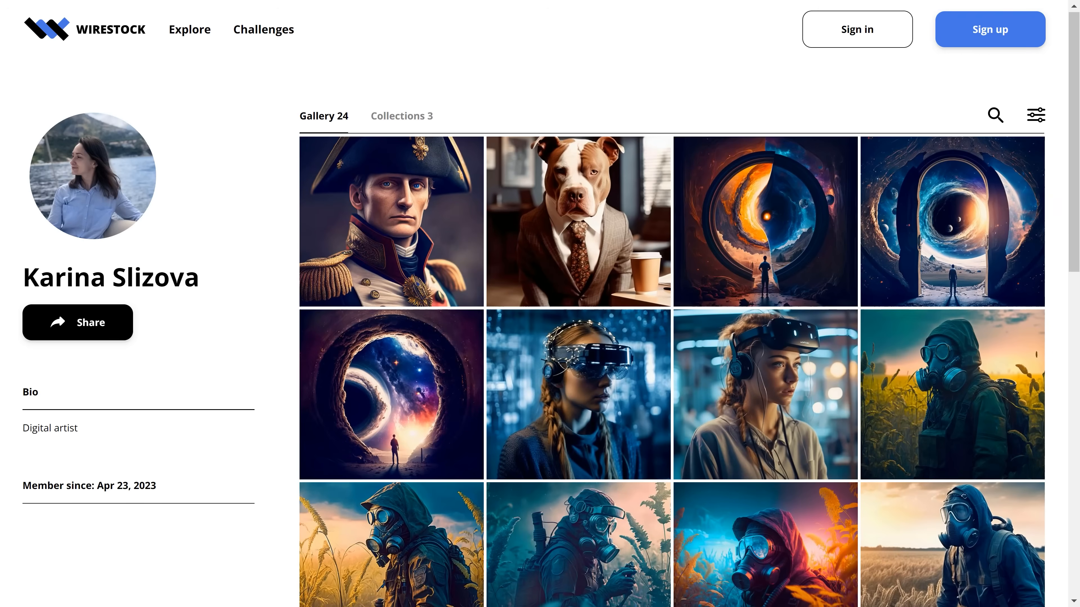
# - Scroll the contributor dashboard to the Earnings Summary with $1596.55 total and $1337.62 balance
pyautogui.scroll(-3)
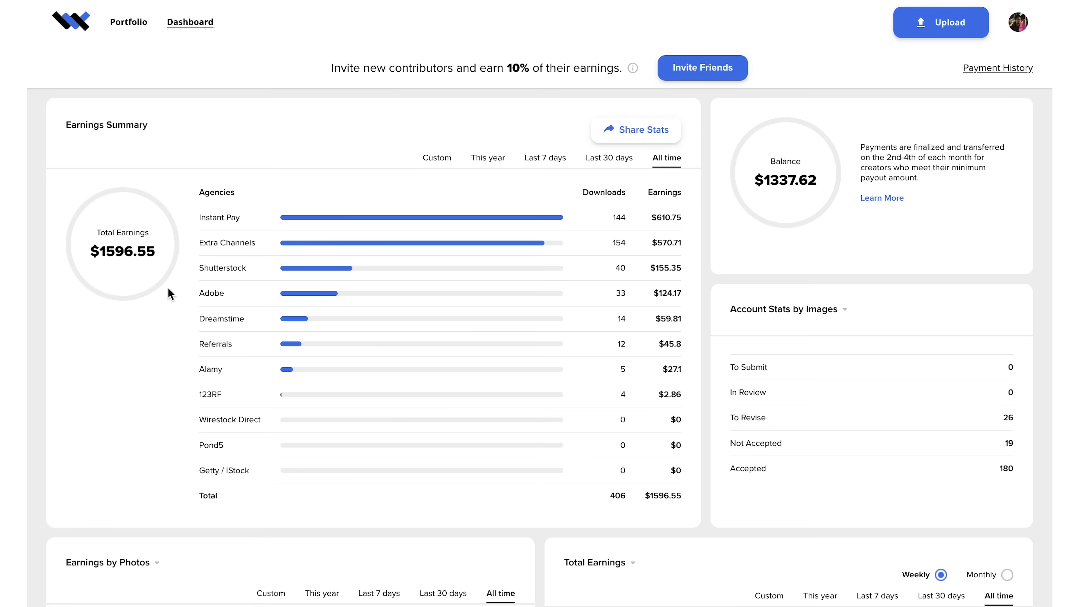
pyautogui.moveTo(229, 217)
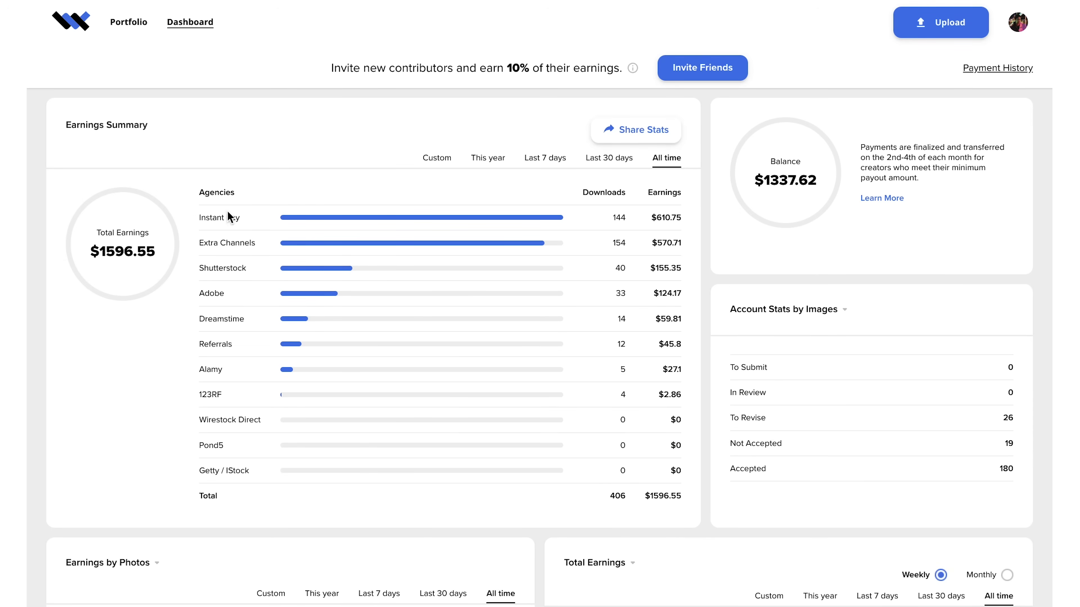
pyautogui.moveTo(243, 286)
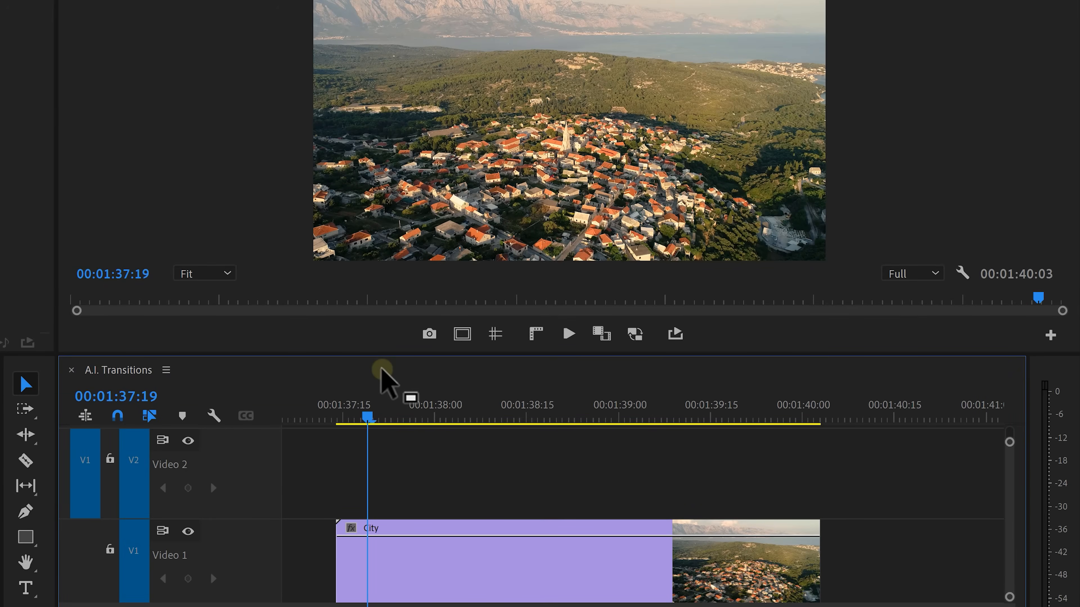
pyautogui.moveTo(421, 358)
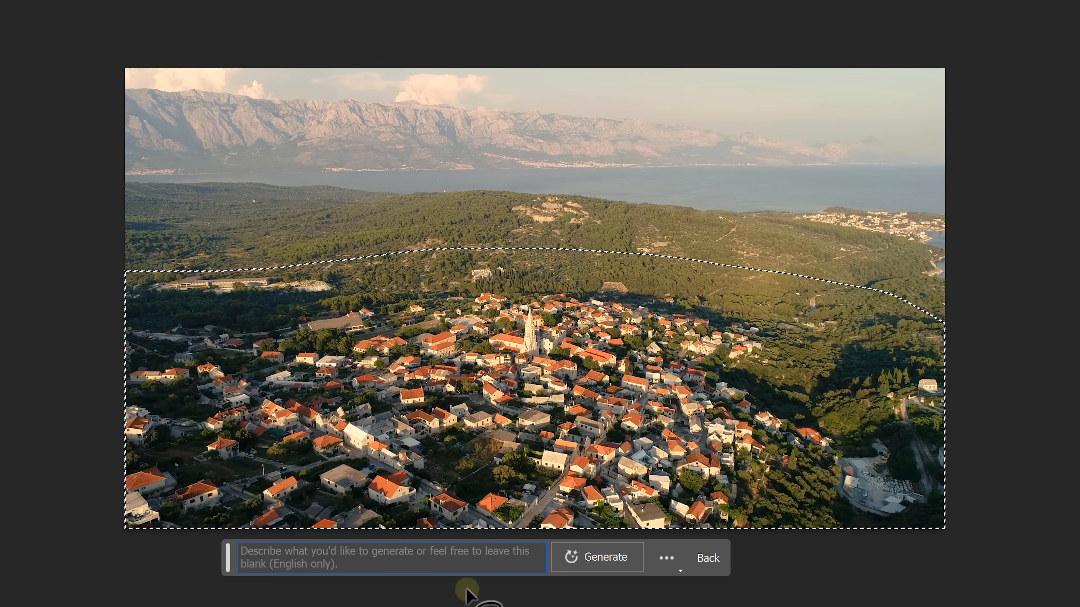
# - Generate fill over the town selection and duplicate the city layer twice with Ctrl+J
pyautogui.click(372, 557)
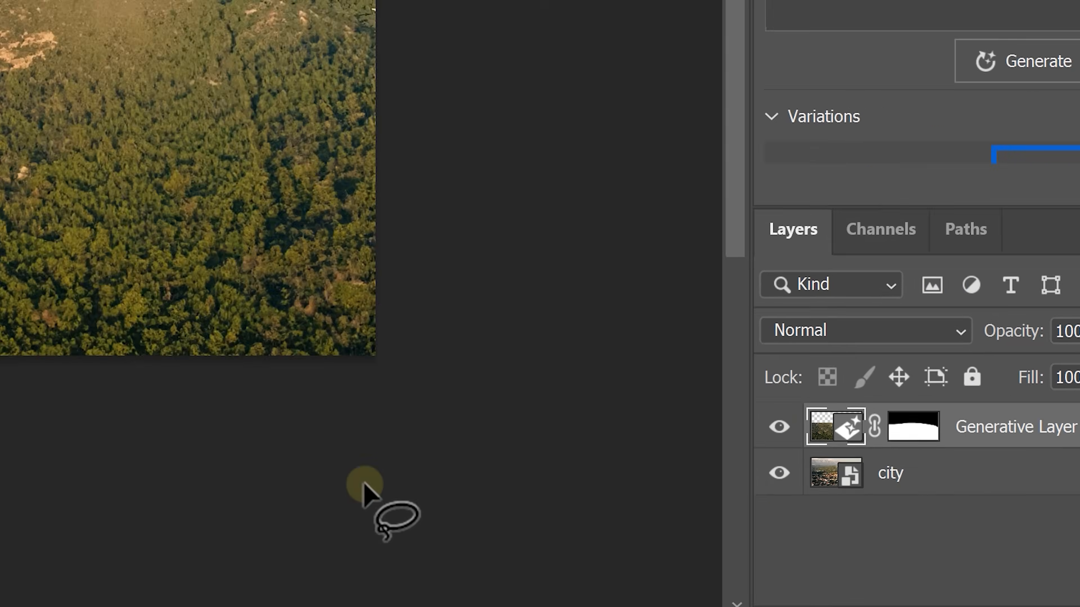
pyautogui.press('ctrl+j')
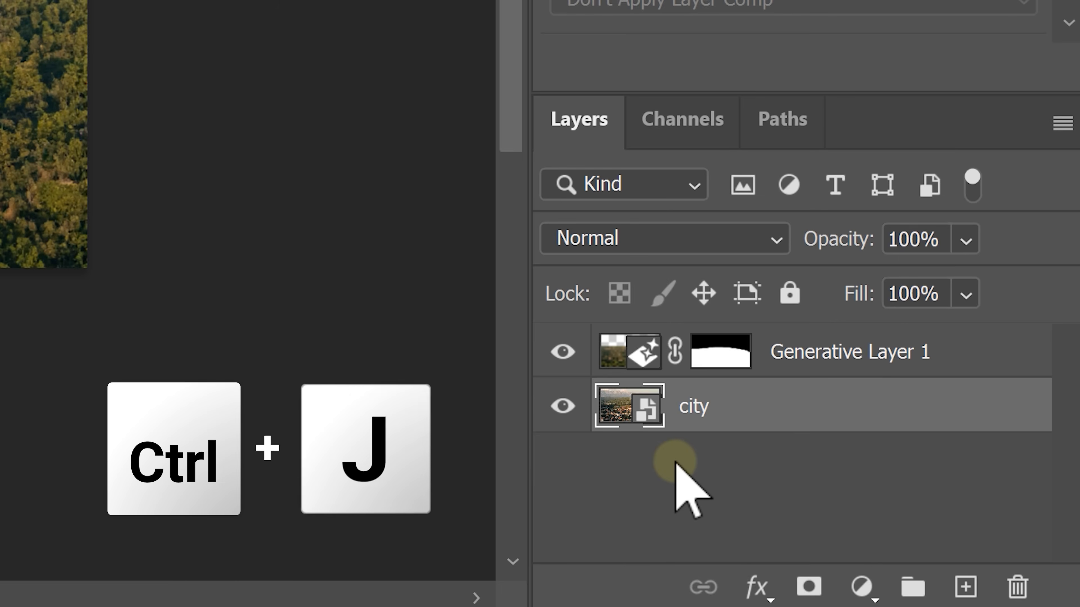
pyautogui.press('ctrl+j')
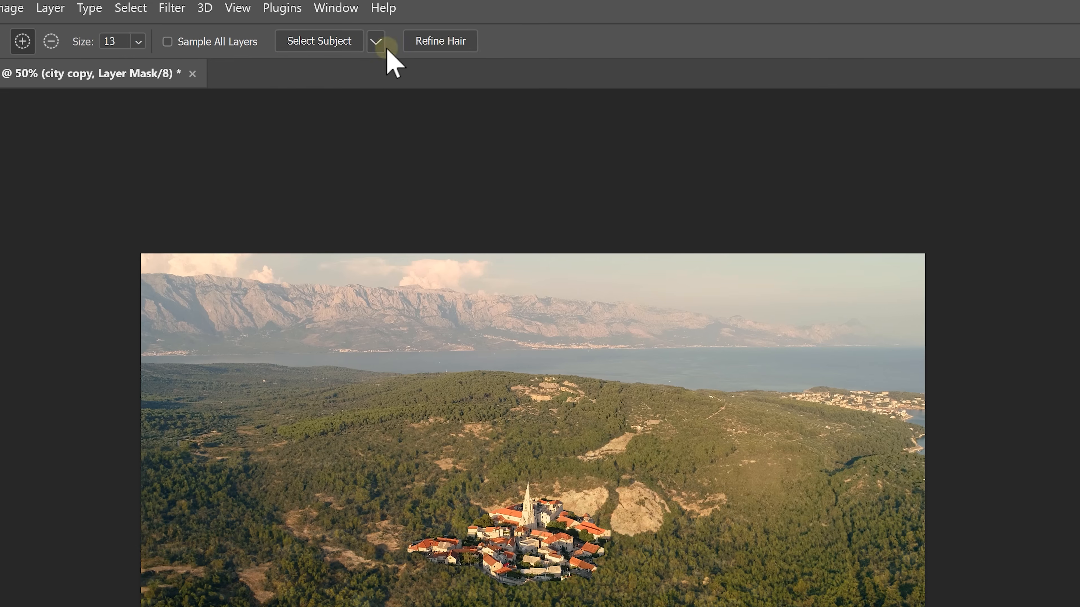
# - Feather the city copy's mask in Select and Mask, confirm it, and toggle one copy's visibility
pyautogui.click(377, 40)
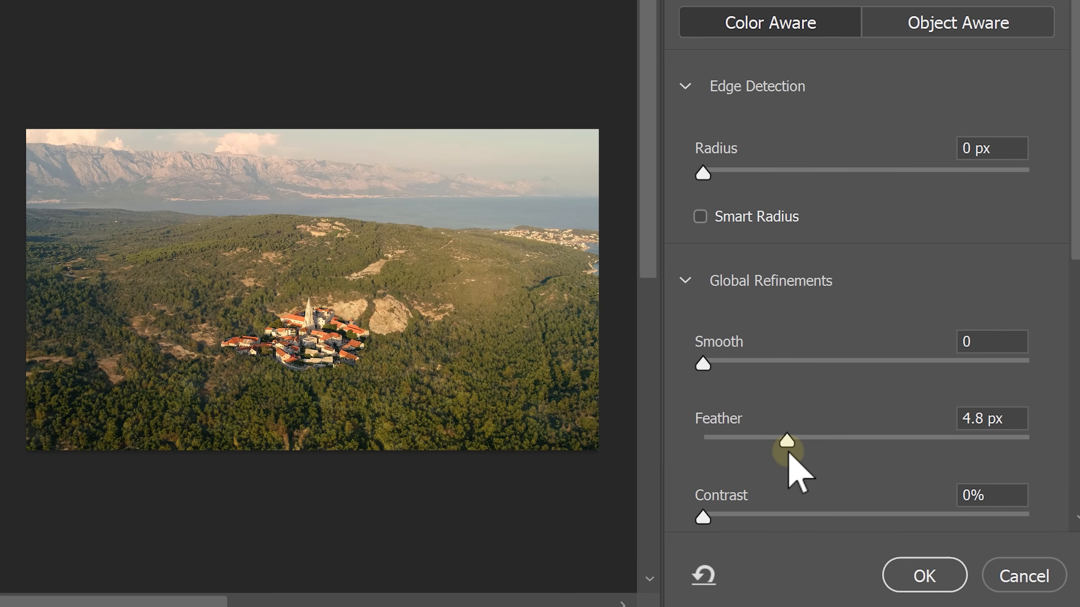
pyautogui.moveTo(786, 440); pyautogui.dragTo(859, 439)
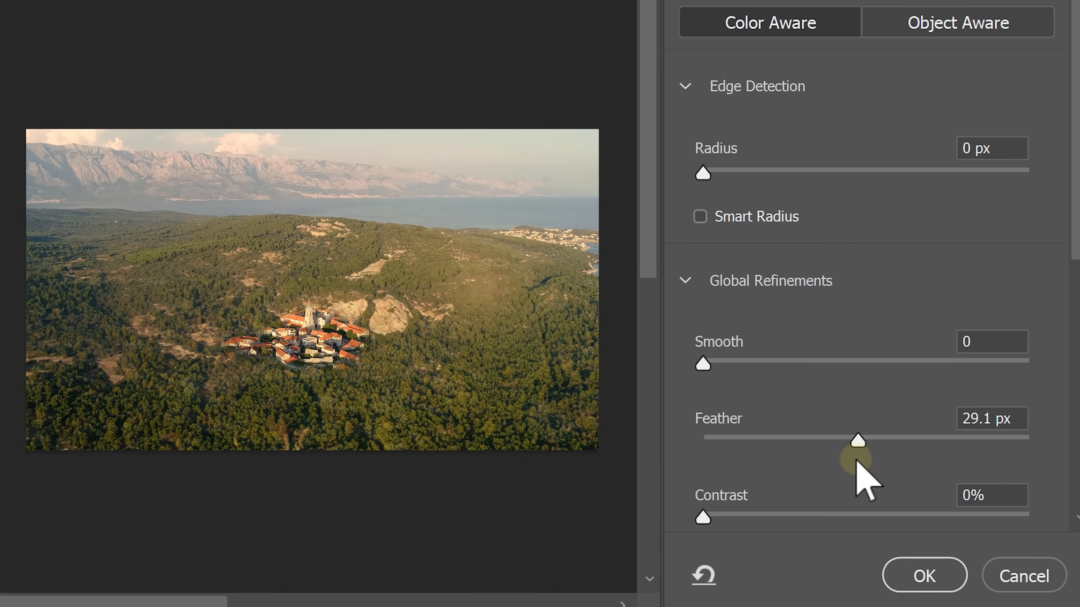
pyautogui.click(924, 576)
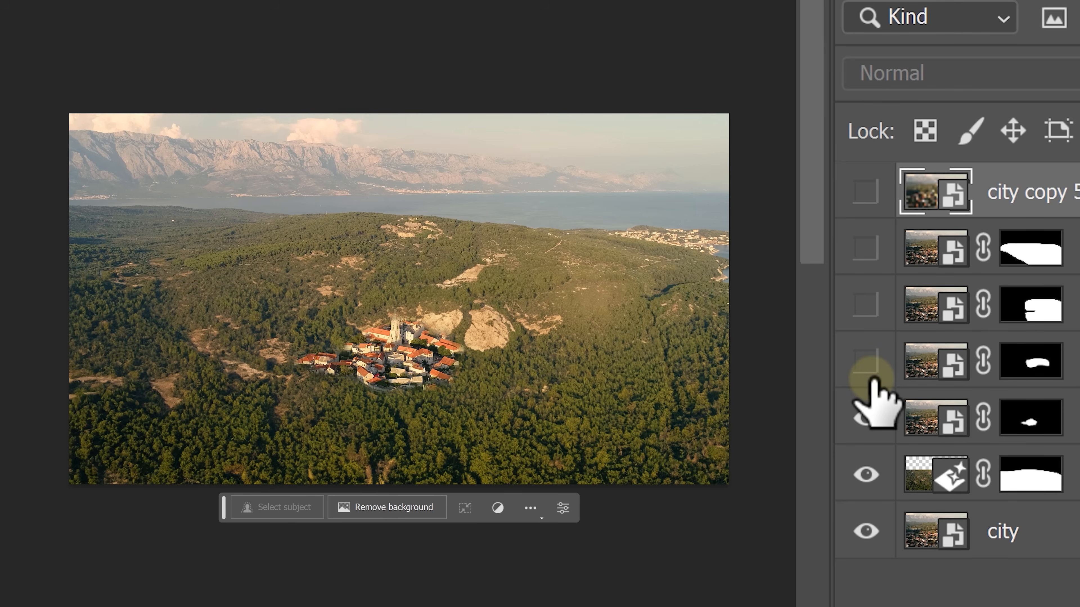
pyautogui.click(866, 248)
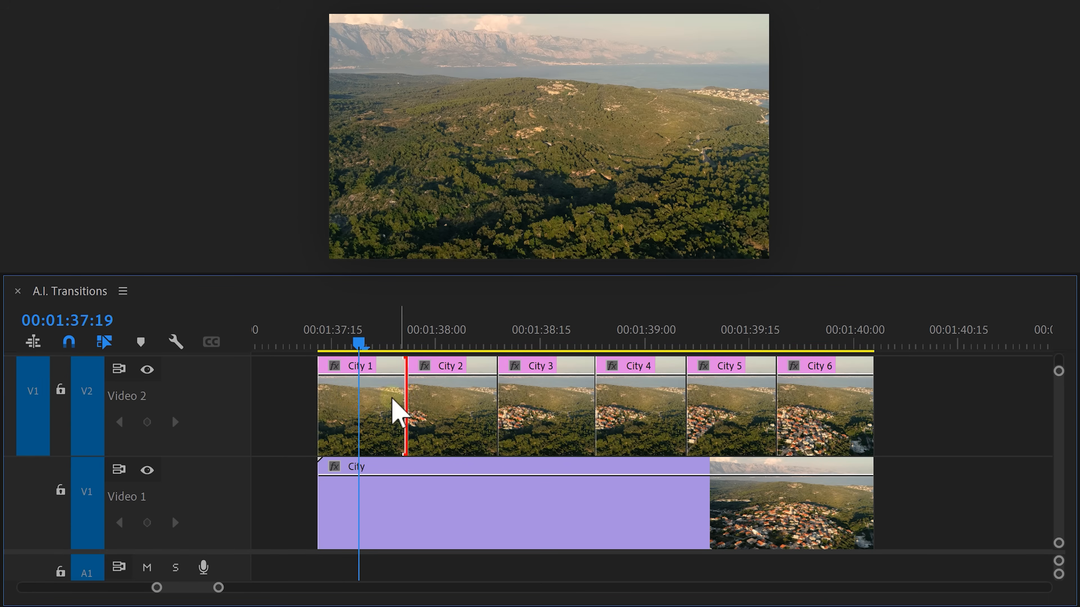
# - Apply default Cross Dissolves across the City 1–6 stills with Ctrl+D
pyautogui.press('ctrl+d')
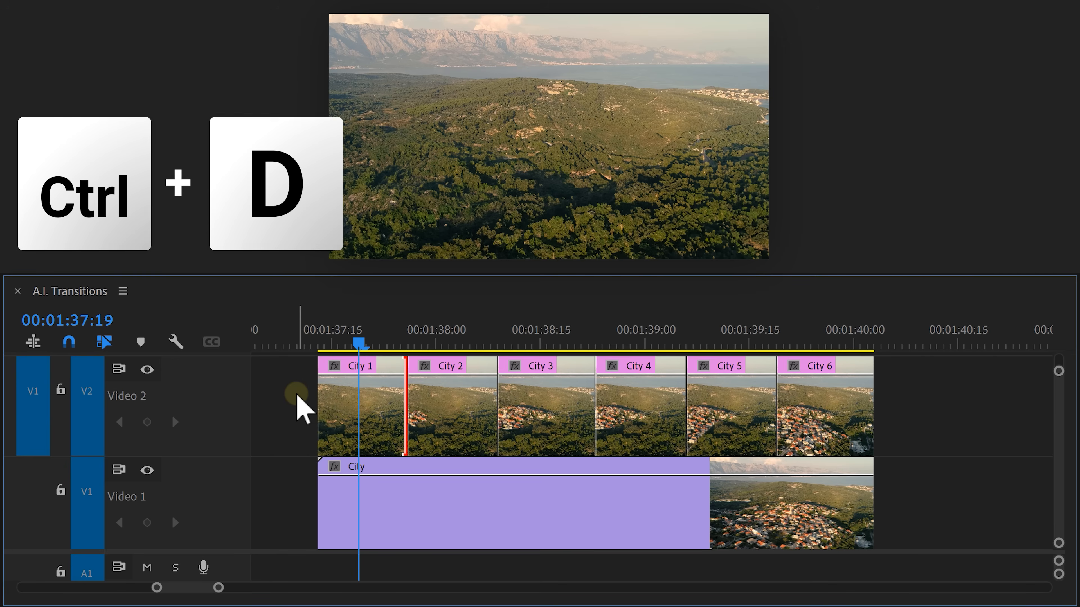
pyautogui.press('ctrl+d')
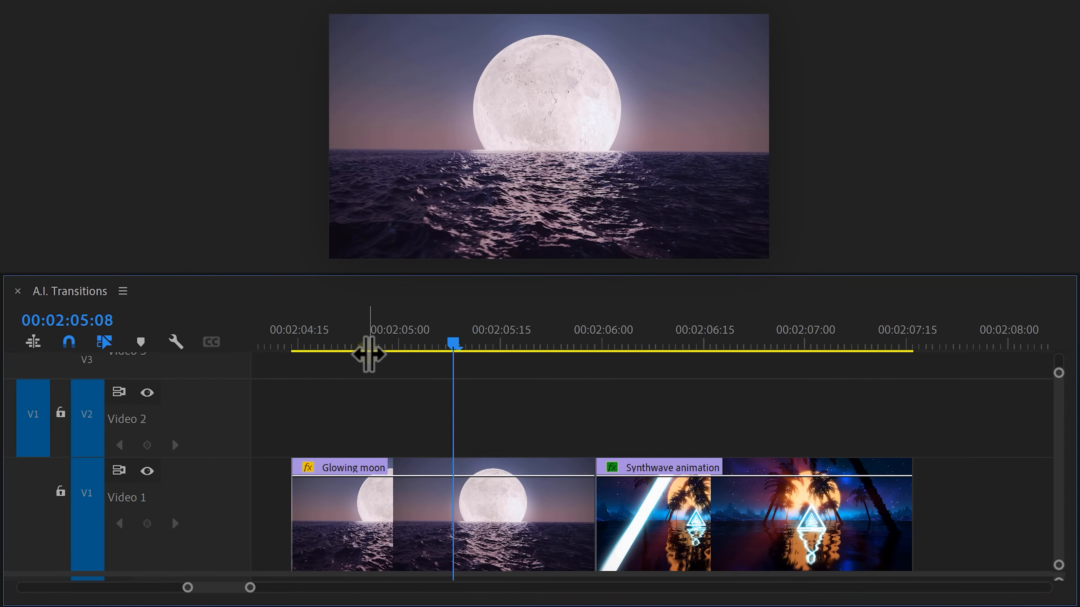
# - Place the black-and-white liquid animation on V3 over the Glowing moon / Synthwave edit
pyautogui.click(850, 341)
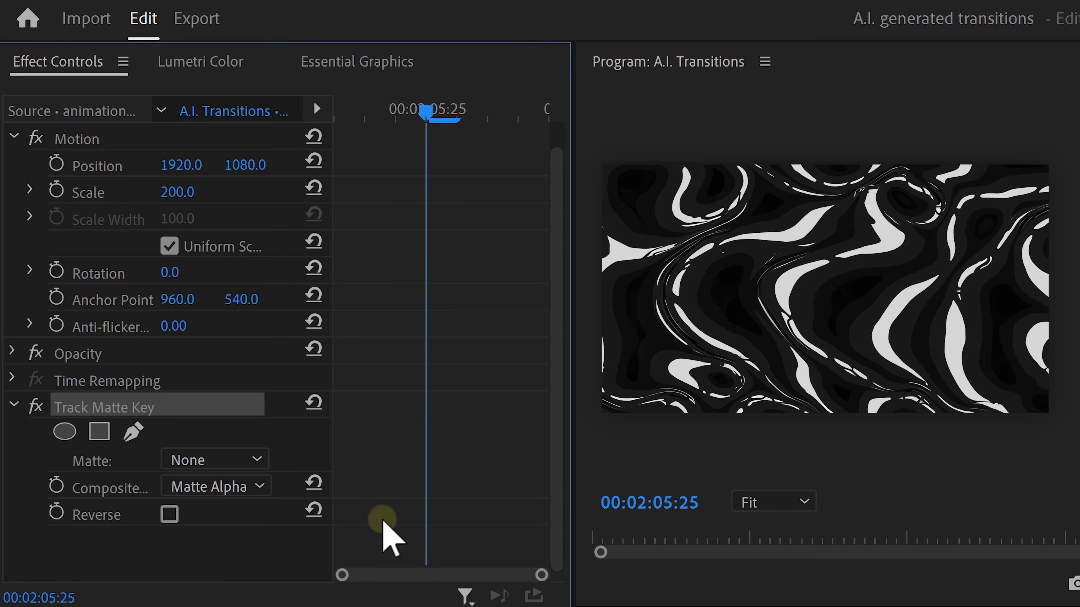
# - Set the Track Matte Key matte to Video 3 and move to the ocean.mp4/Plane.mp4 edit
pyautogui.click(214, 459)
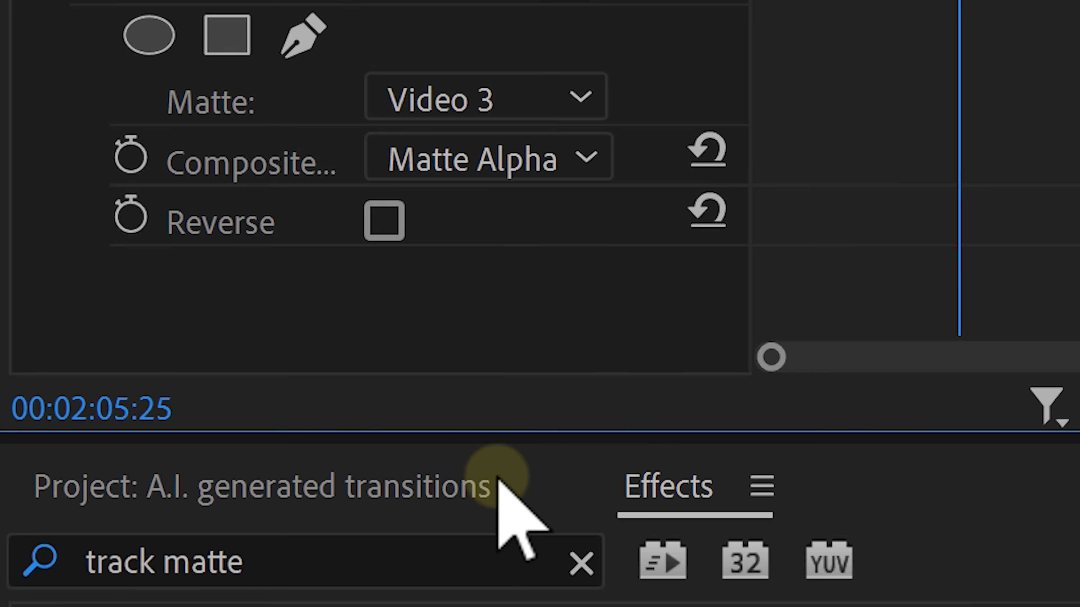
pyautogui.click(487, 157)
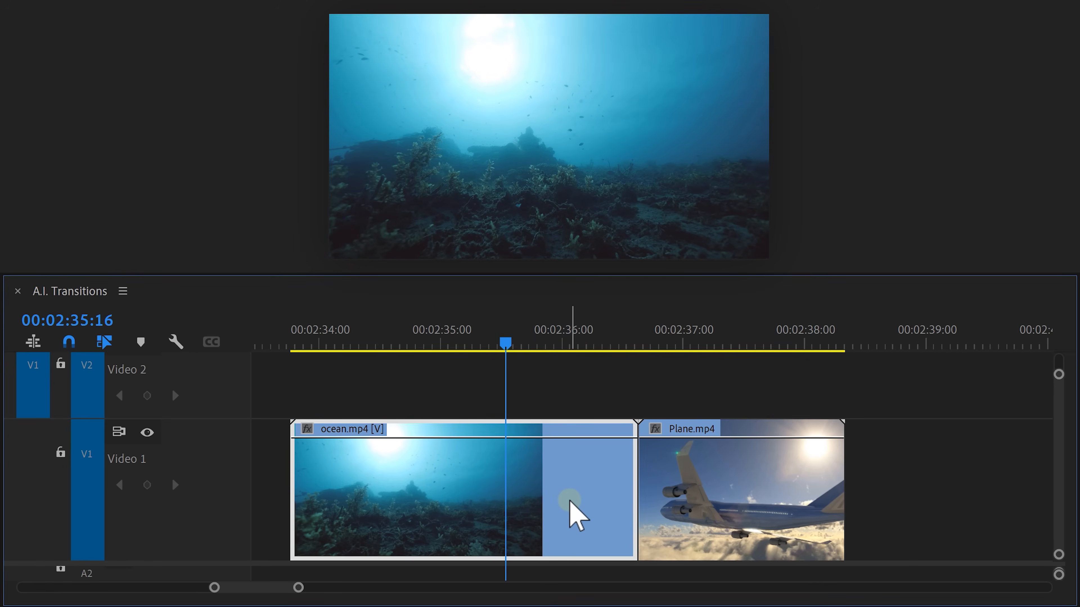
# - Export the current underwater frame as a PNG still named Ocean 2
pyautogui.press('m')
pyautogui.write('Ocean 2')
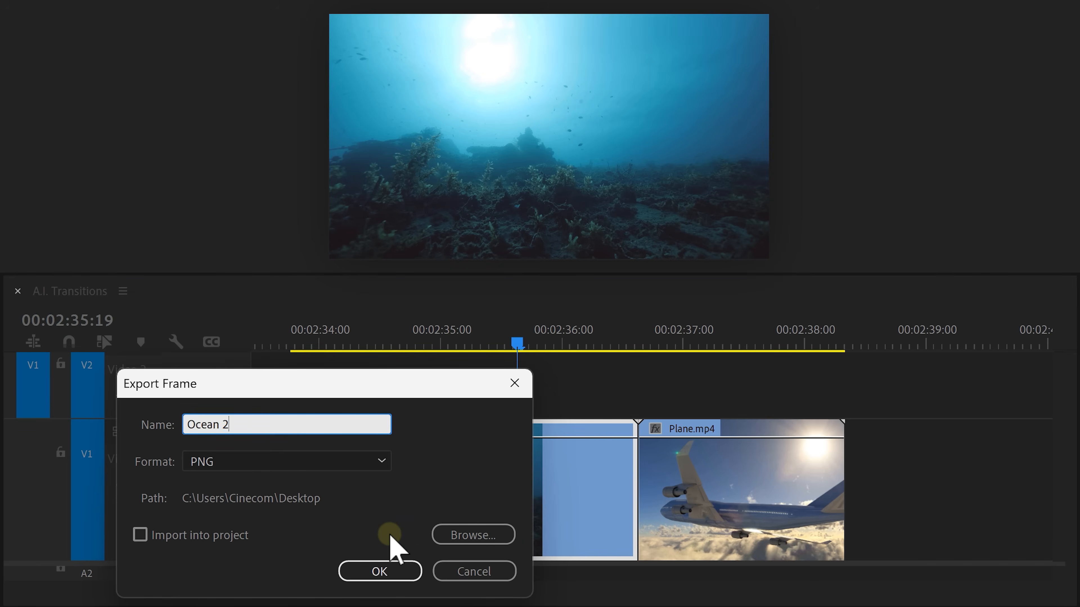
pyautogui.click(379, 571)
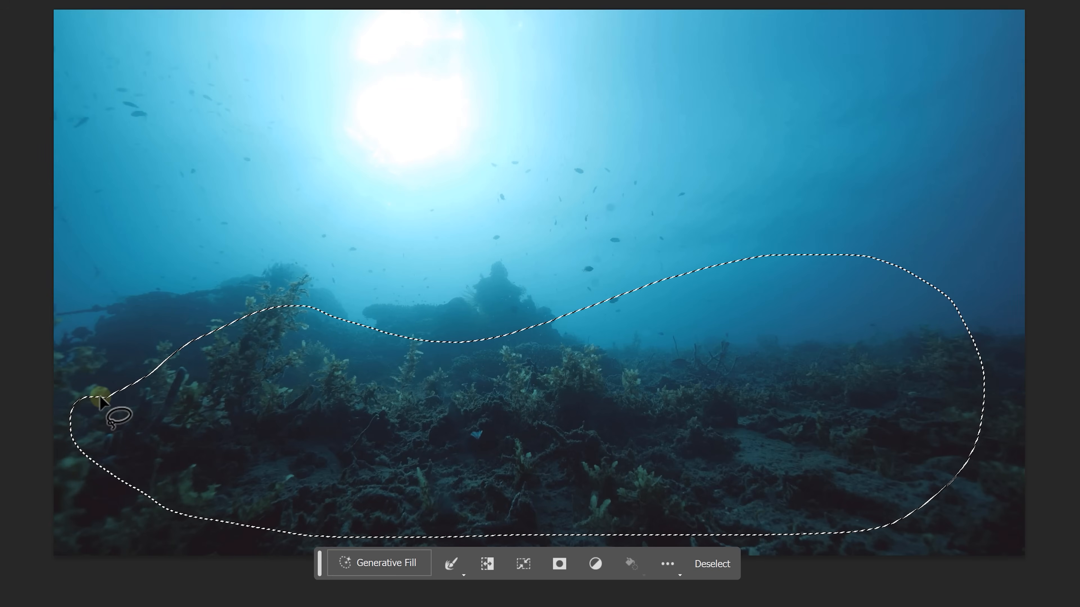
# - Generative Fill the seabed selection with 'wrecked airplane on bottom of ocean'
pyautogui.click(378, 563)
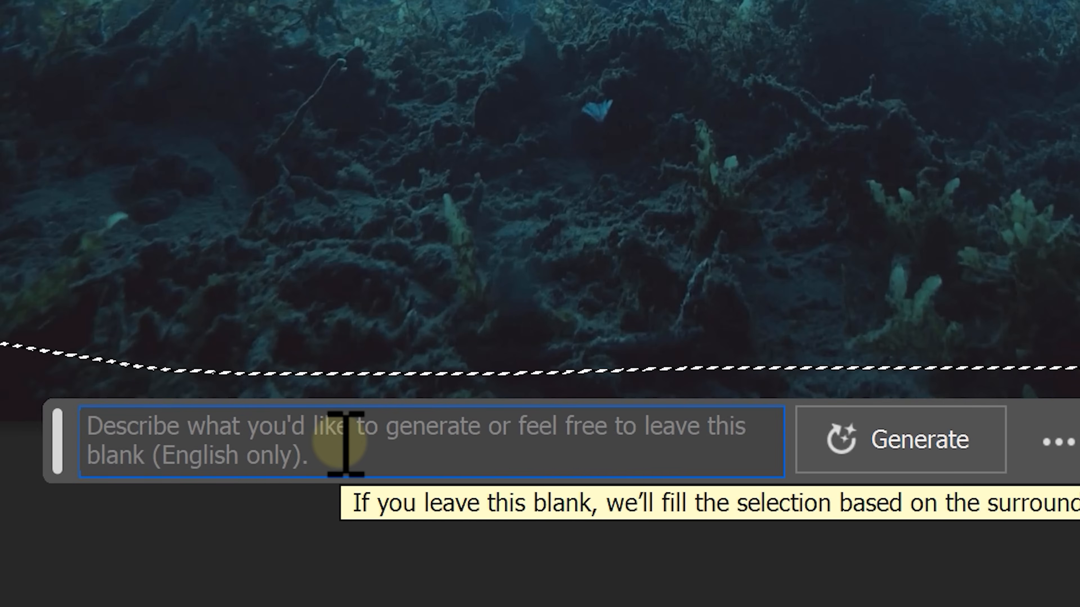
pyautogui.write('wrecked airplane')
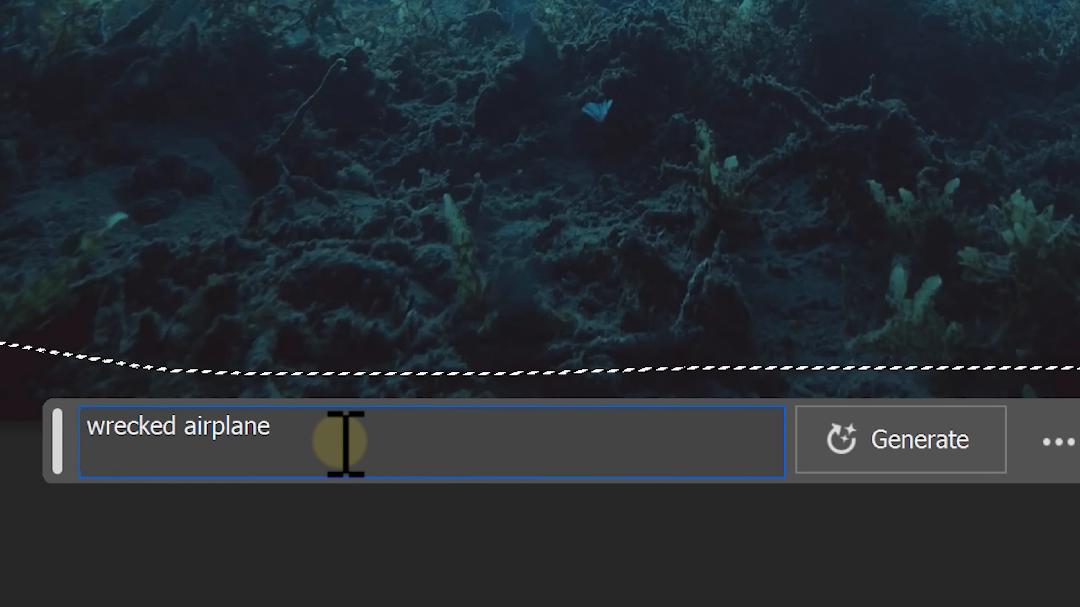
pyautogui.write('on bottom of ocean')
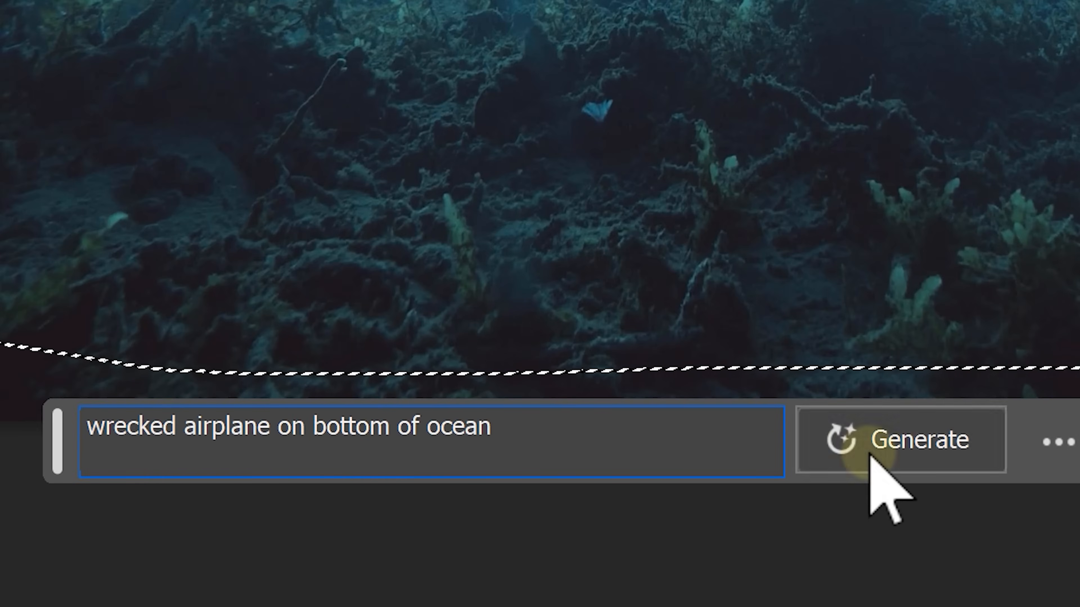
pyautogui.click(899, 439)
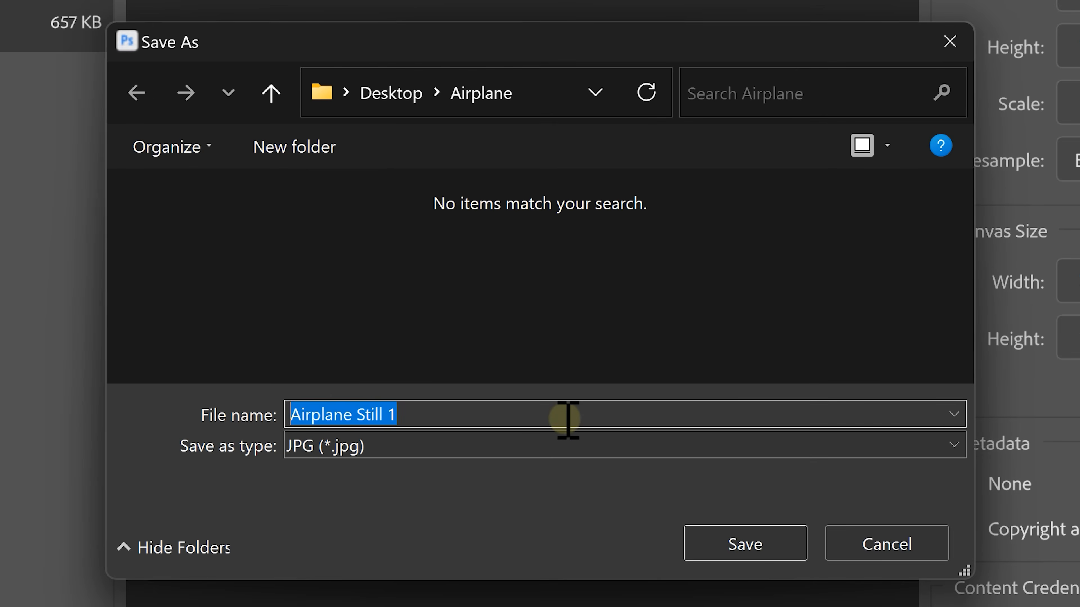
# - Save a copy of the airplane still as JPG named Frame 1
pyautogui.write('Frame 1')
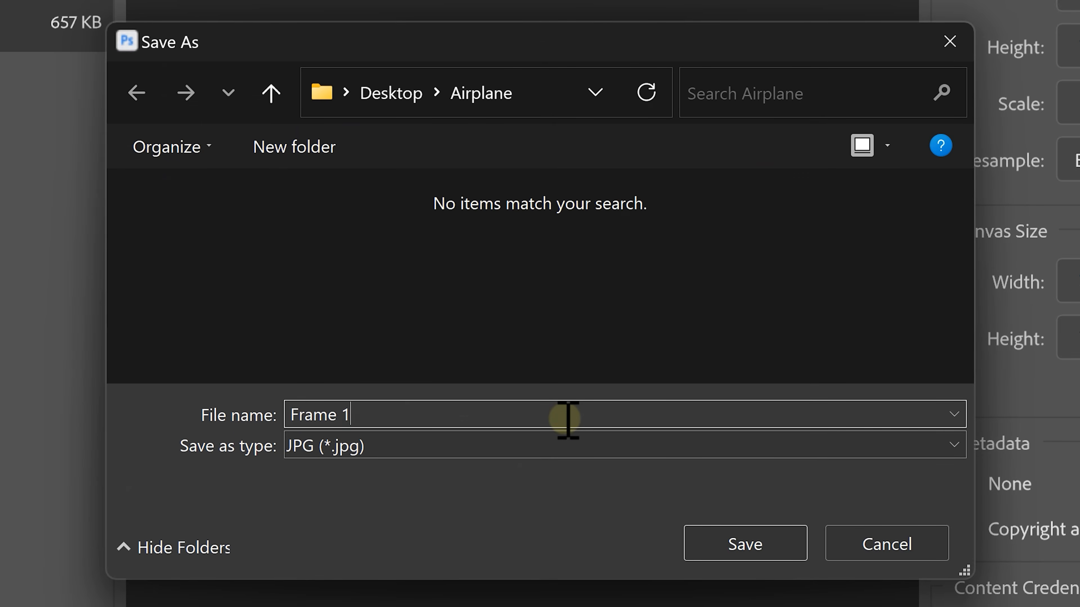
pyautogui.click(745, 543)
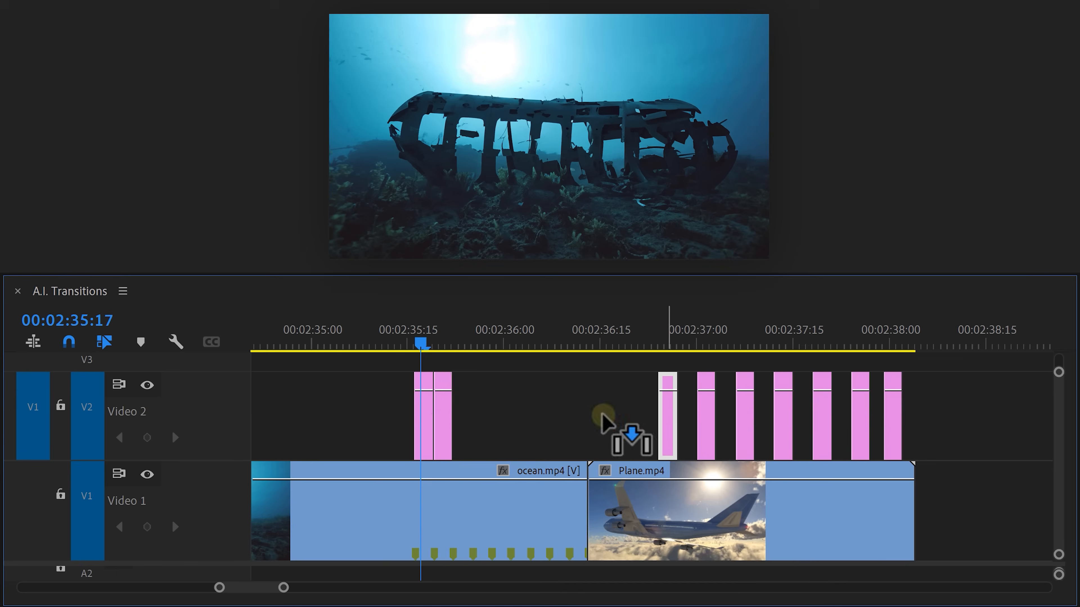